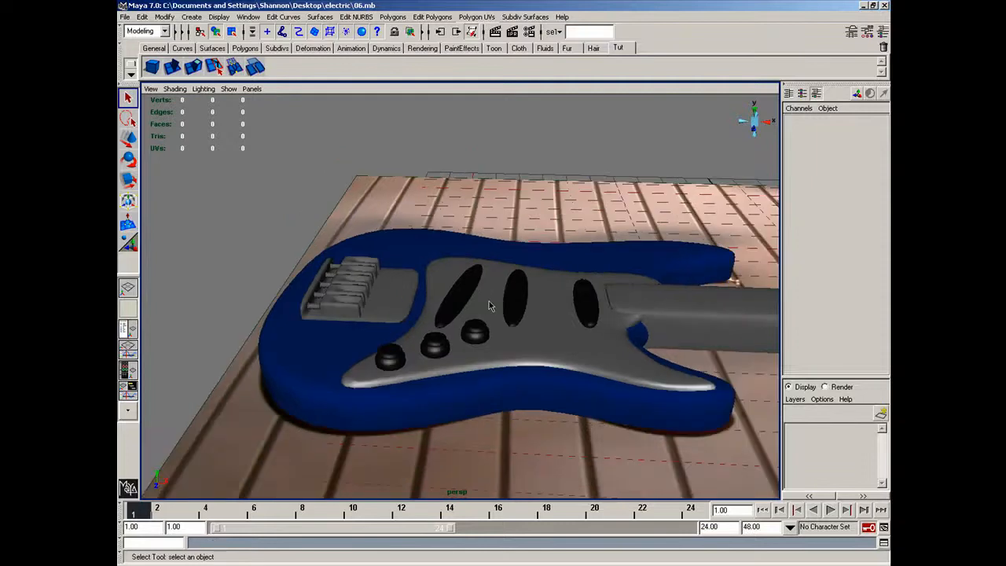
# Enable X-Ray shading so the reference guitar images show through the model.
pyautogui.click(174, 89)
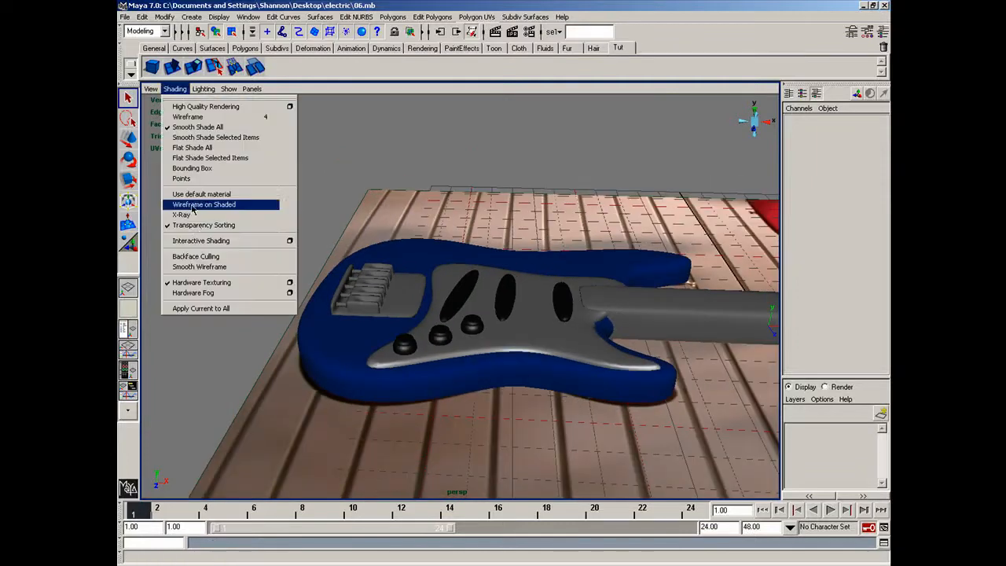
pyautogui.click(204, 204)
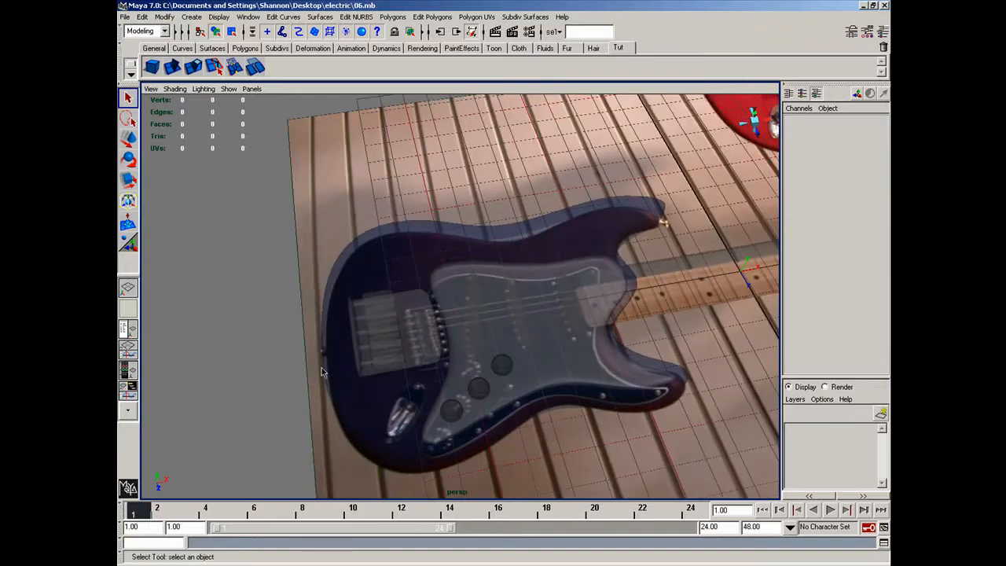
pyautogui.moveTo(304, 385)
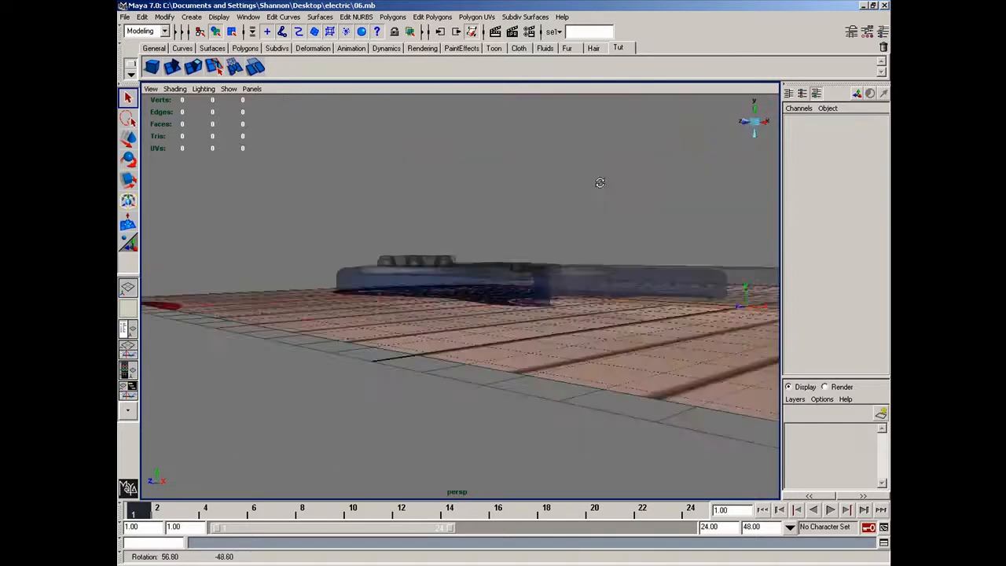
pyautogui.click(192, 17)
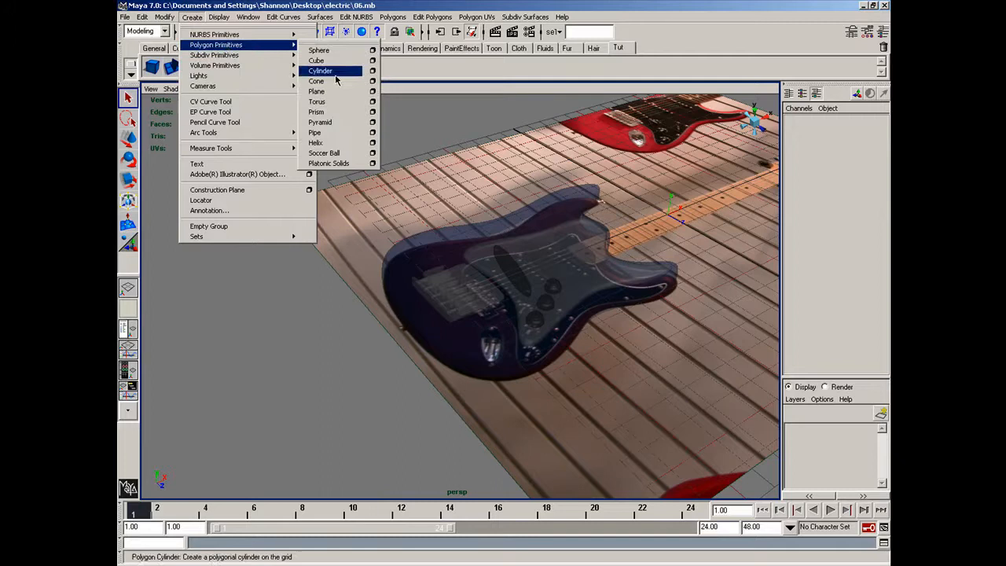
# Create a polygon cylinder rotated 90 on Z, scaled and moved onto the guitar body.
pyautogui.click(319, 70)
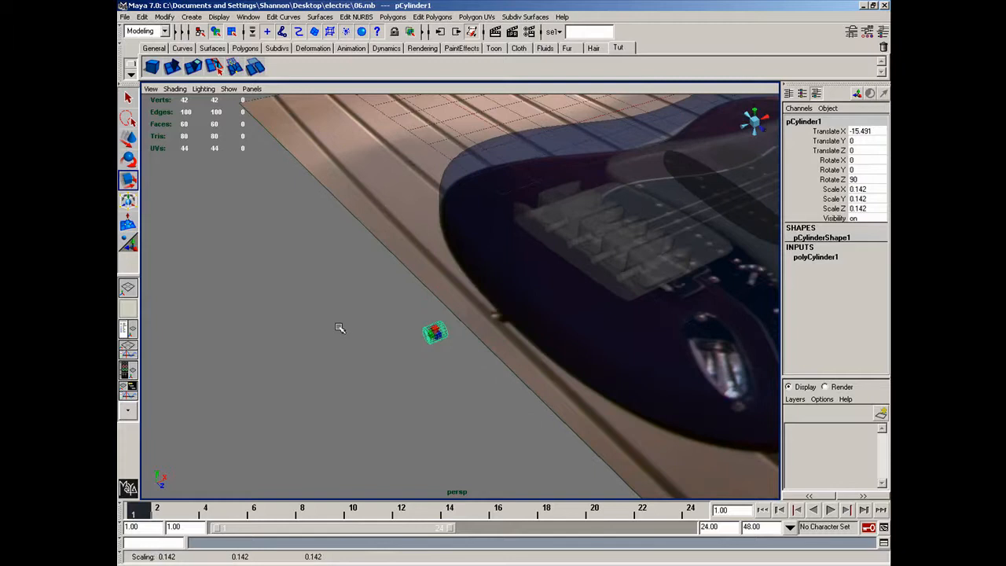
pyautogui.moveTo(435, 332); pyautogui.dragTo(460, 326)
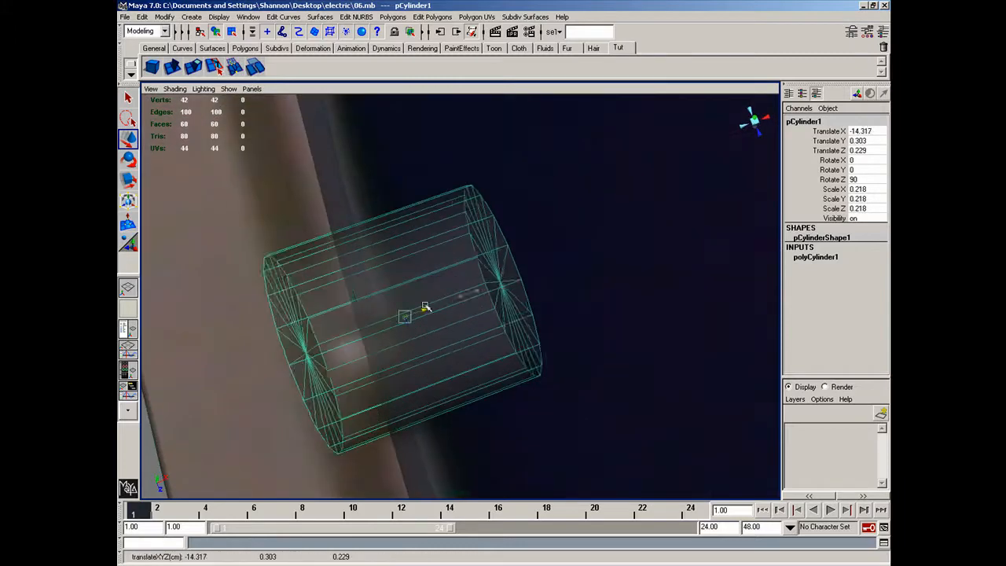
pyautogui.moveTo(425, 306); pyautogui.dragTo(463, 320)
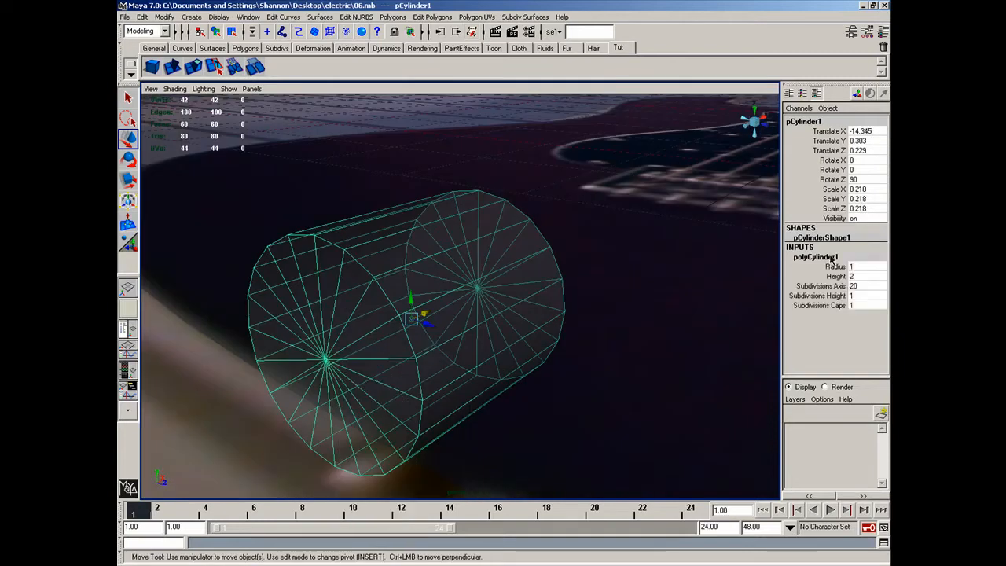
# Set the cylinder's cap subdivisions and extrude its end face, pushing it inward.
pyautogui.click(865, 308)
pyautogui.write('0')
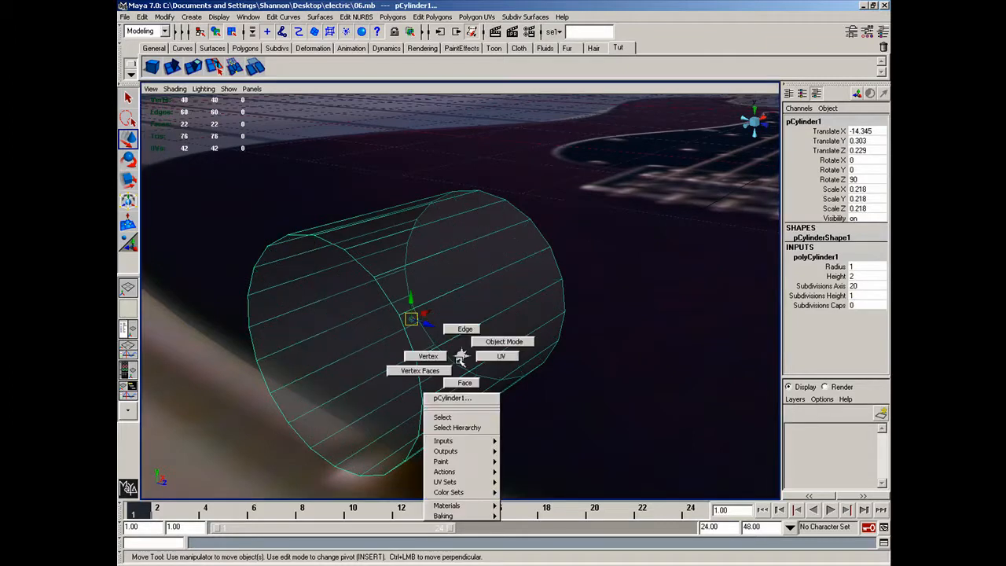
pyautogui.click(463, 382)
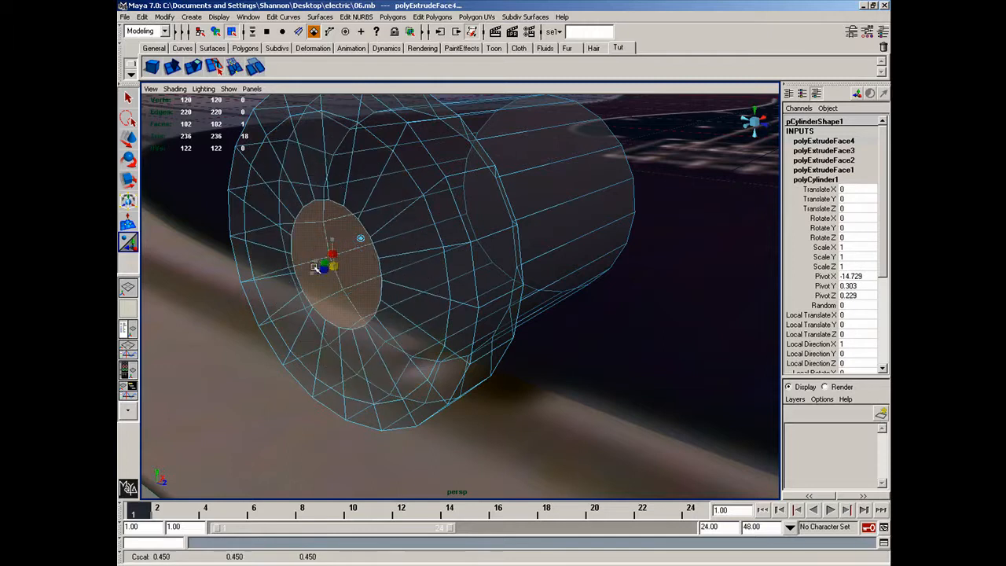
pyautogui.moveTo(333, 268); pyautogui.dragTo(331, 271)
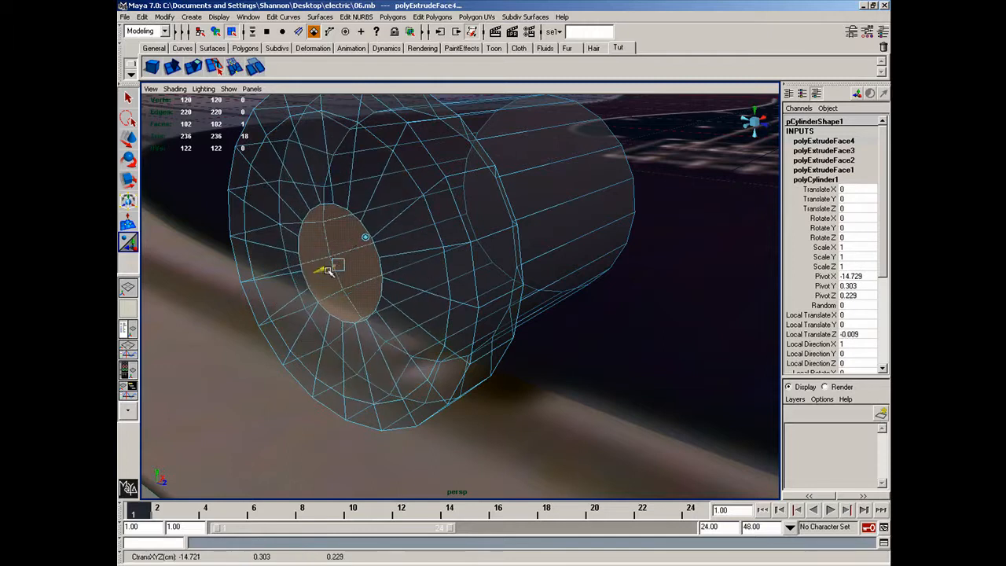
pyautogui.click(331, 270)
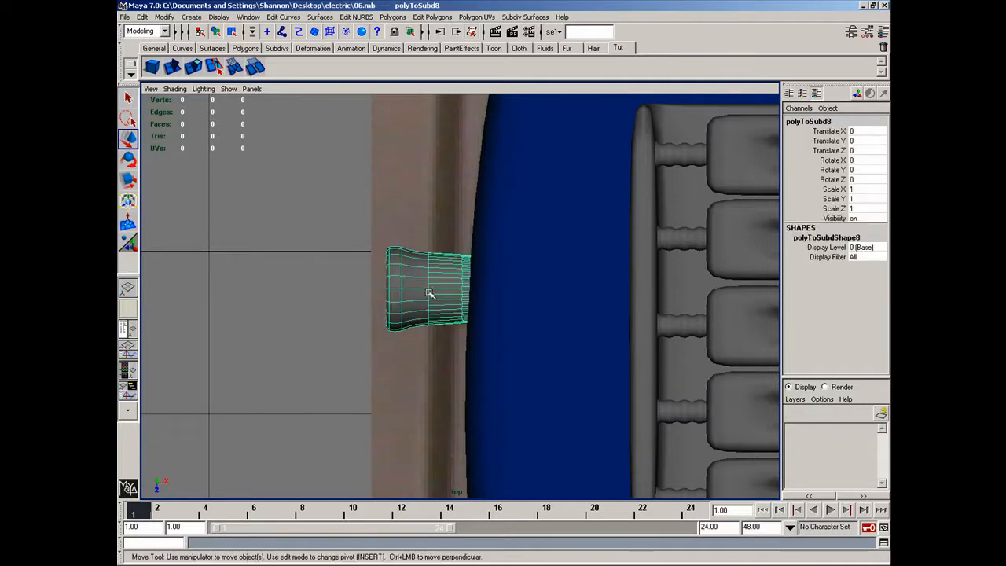
# In top view, slide the subdivision piece along X against the body edge.
pyautogui.click(167, 18)
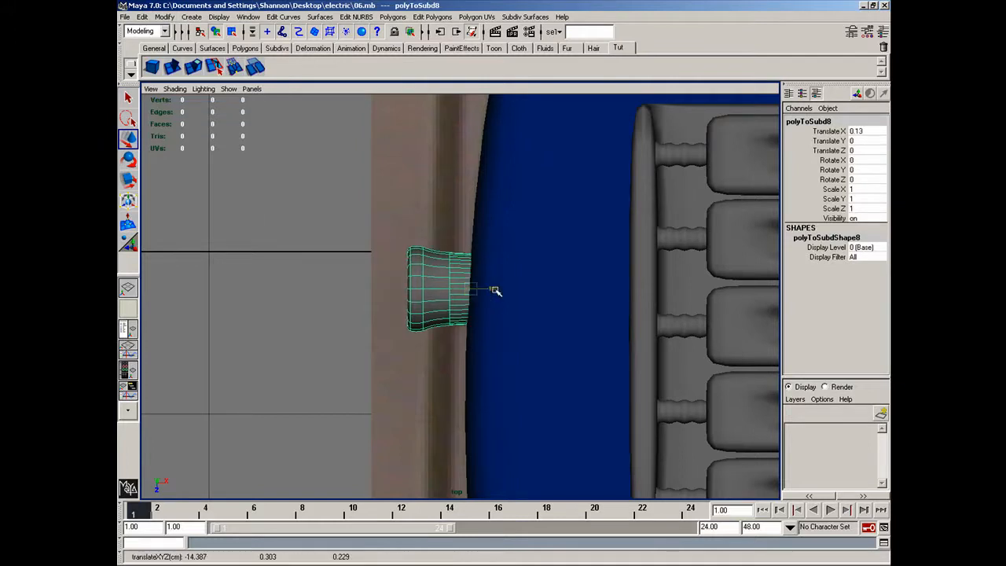
pyautogui.moveTo(495, 291); pyautogui.dragTo(448, 294)
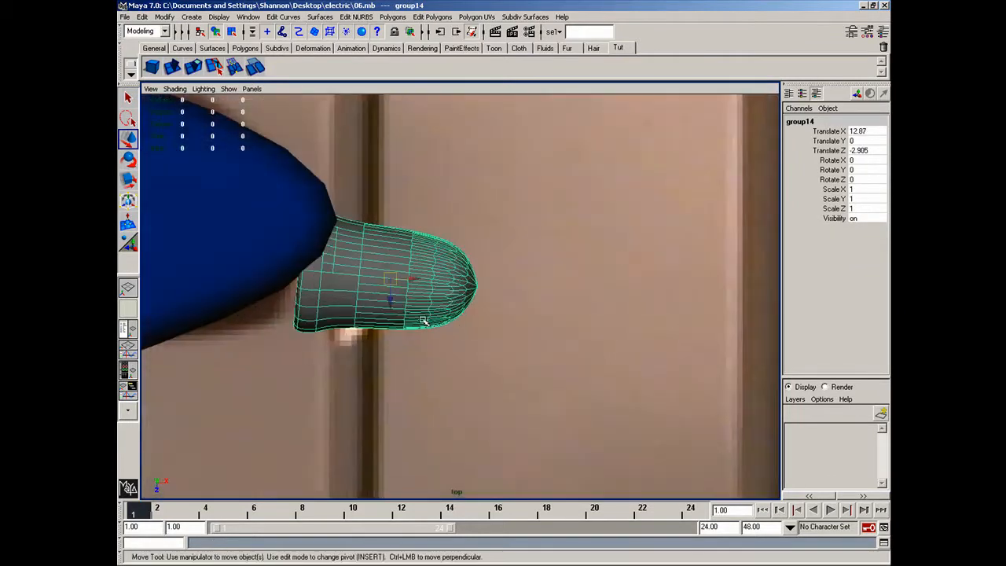
# Move group14, rotate it about 177 on Y and scale it to 0.626.
pyautogui.moveTo(425, 318); pyautogui.dragTo(430, 309)
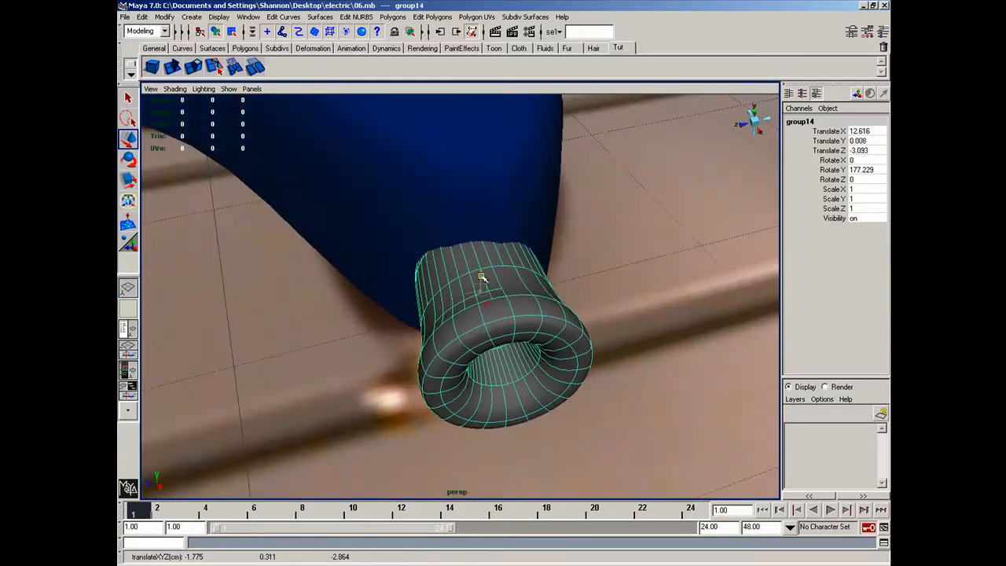
pyautogui.moveTo(483, 279); pyautogui.dragTo(415, 270)
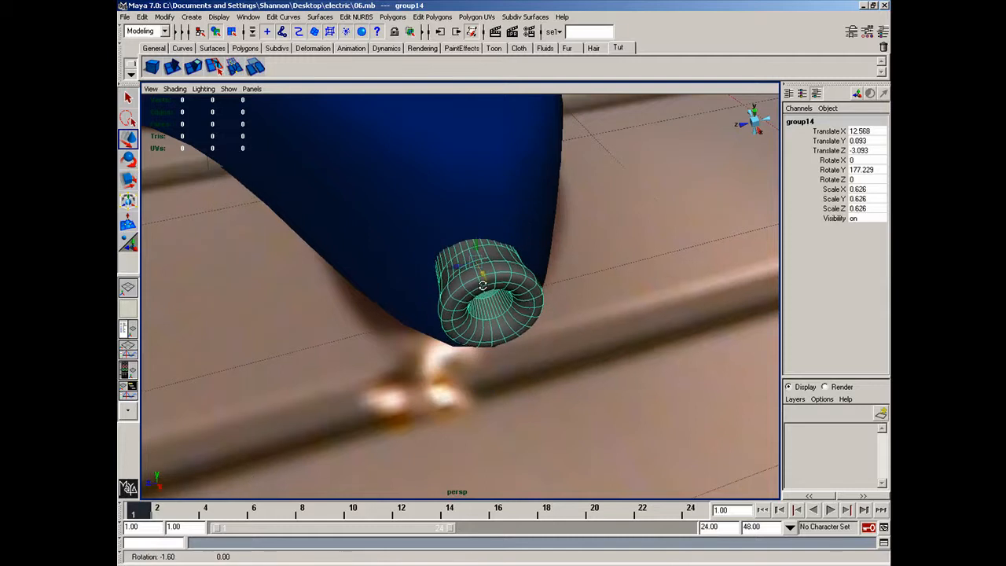
pyautogui.moveTo(483, 285); pyautogui.dragTo(427, 259)
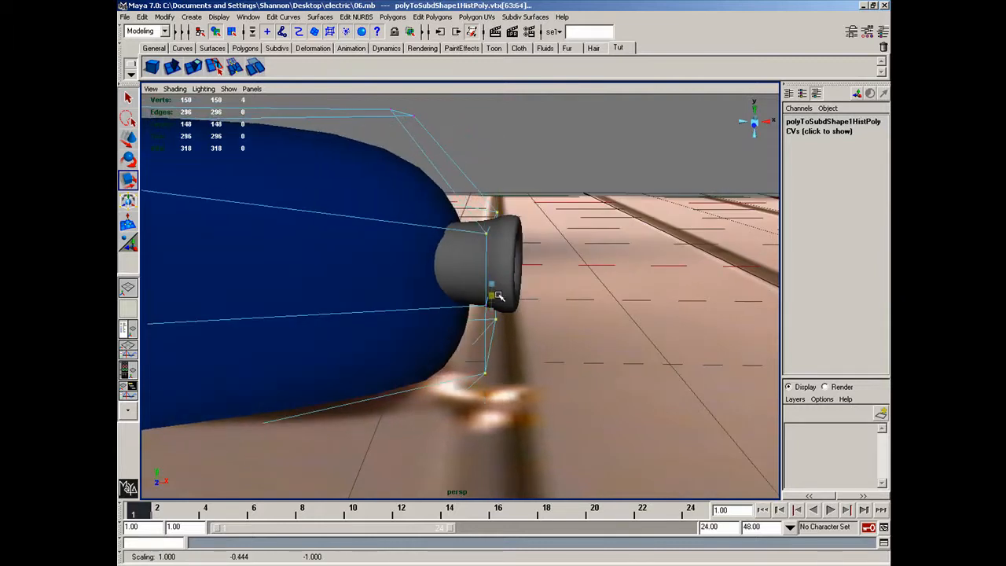
# Scale the body's cage vertices and move pasted__polyToSubd8 onto the body tip.
pyautogui.moveTo(495, 297); pyautogui.dragTo(487, 279)
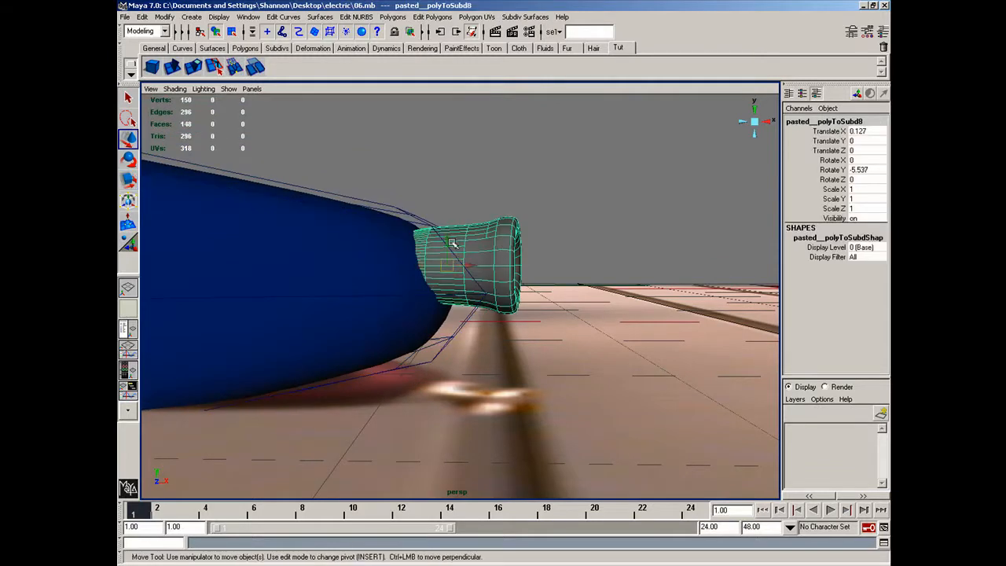
pyautogui.moveTo(452, 244); pyautogui.dragTo(496, 279)
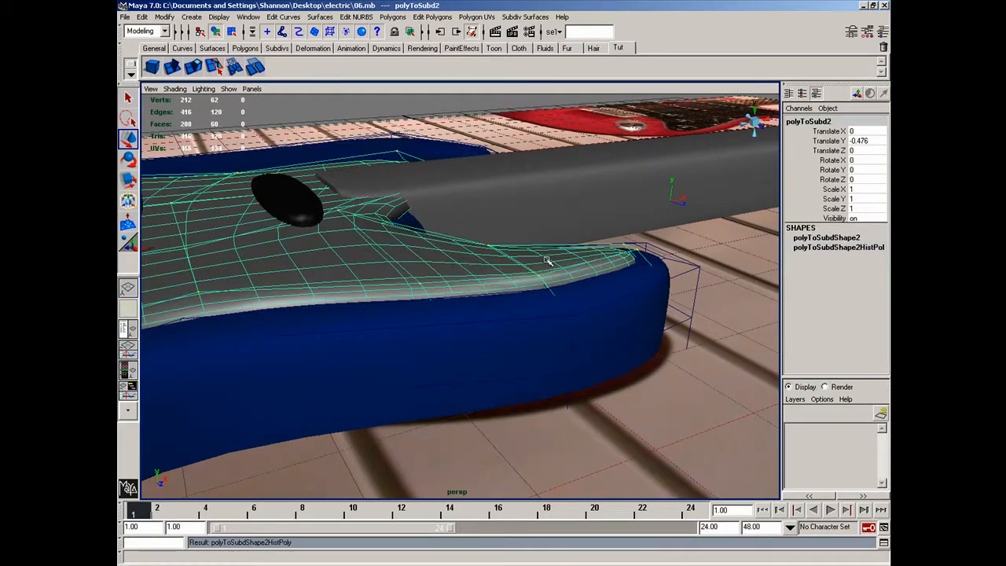
# Rotate and pull the top plate's and body's end vertices into a matching tapered point.
pyautogui.rightClick(595, 297)
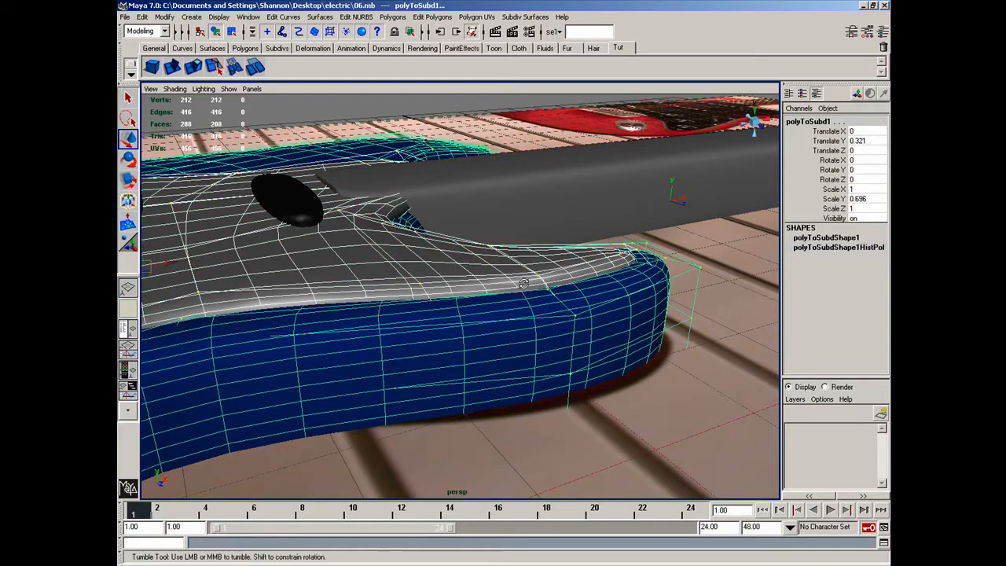
pyautogui.moveTo(523, 283); pyautogui.dragTo(495, 176)
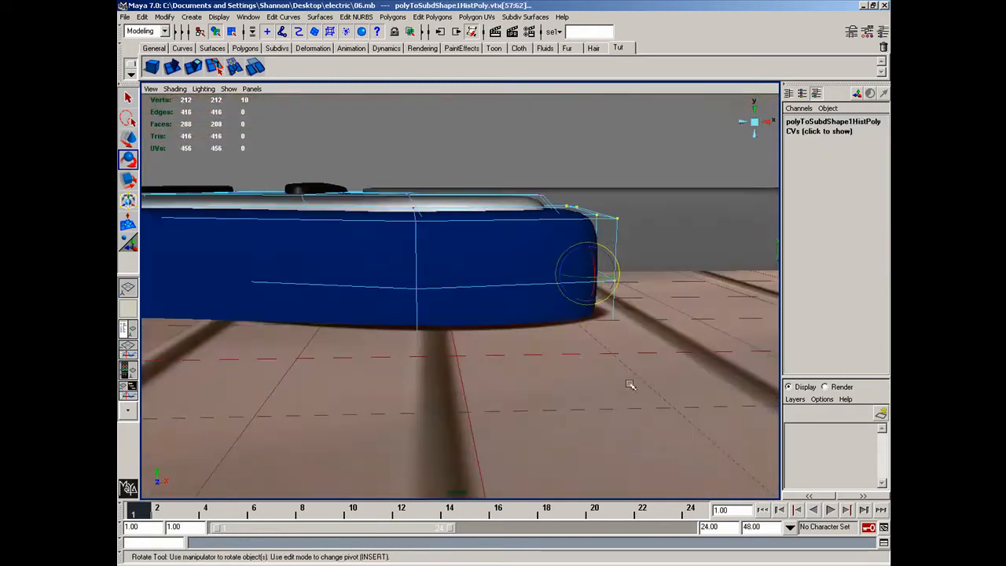
pyautogui.moveTo(590, 283); pyautogui.dragTo(586, 287)
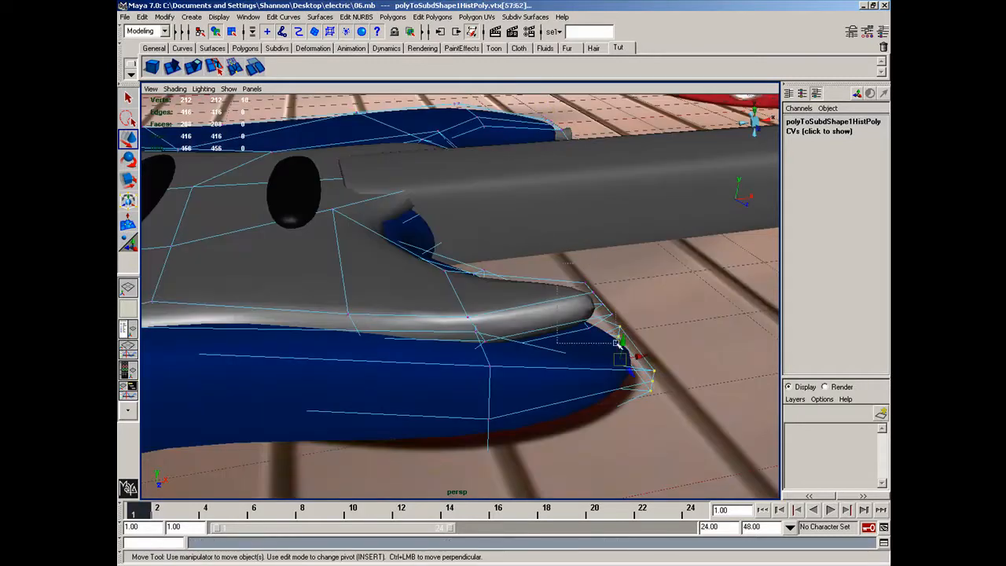
pyautogui.moveTo(621, 342); pyautogui.dragTo(593, 318)
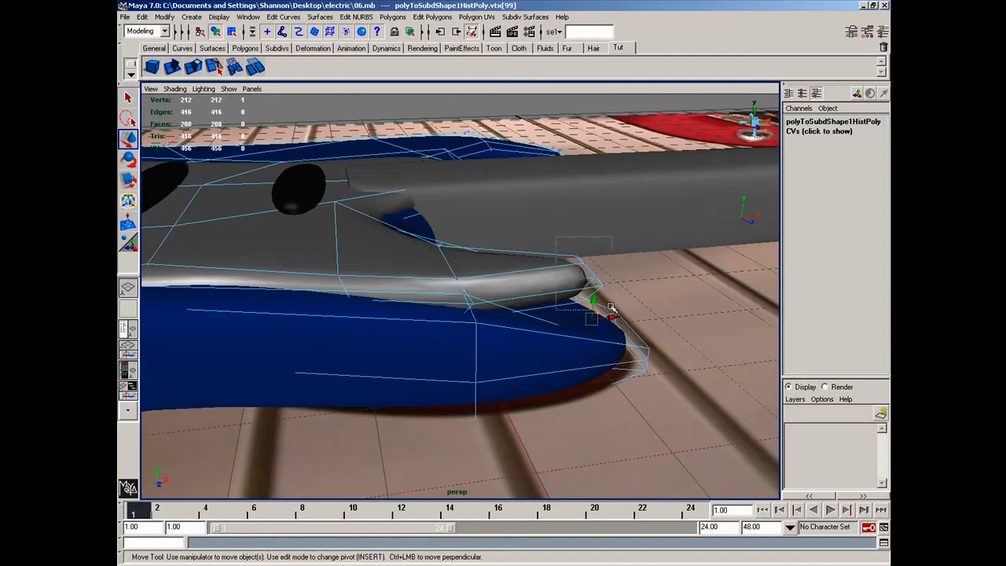
pyautogui.moveTo(593, 302); pyautogui.dragTo(588, 294)
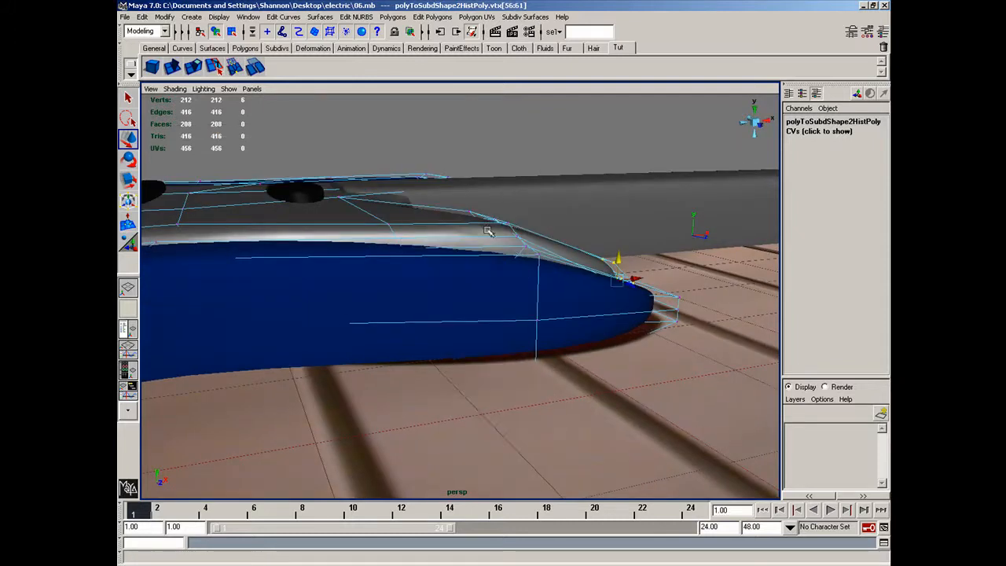
pyautogui.moveTo(487, 232); pyautogui.dragTo(524, 308)
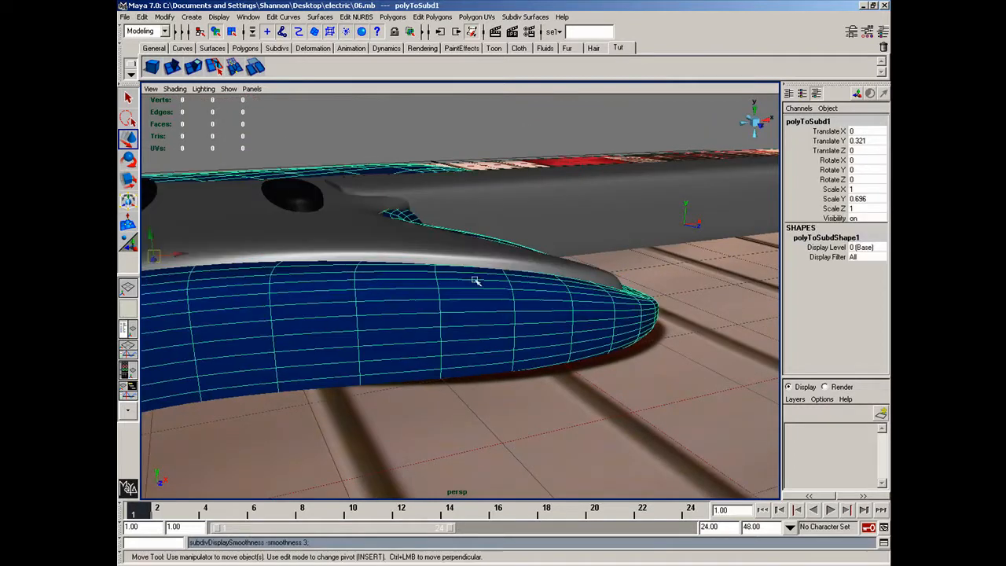
pyautogui.moveTo(475, 280); pyautogui.dragTo(464, 307)
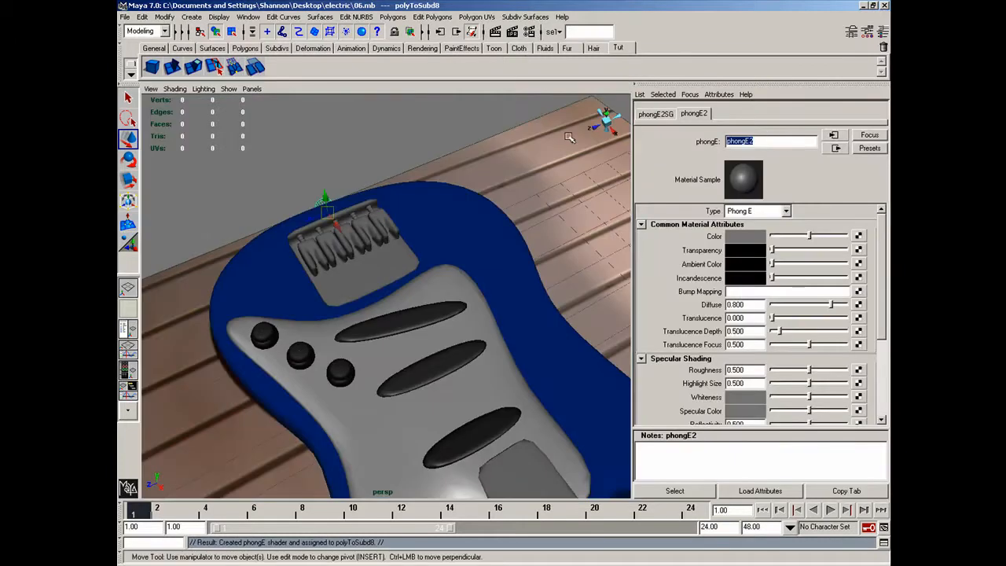
# Rename the Phong E material 'gold' and accept a golden yellow colour.
pyautogui.write('gold')
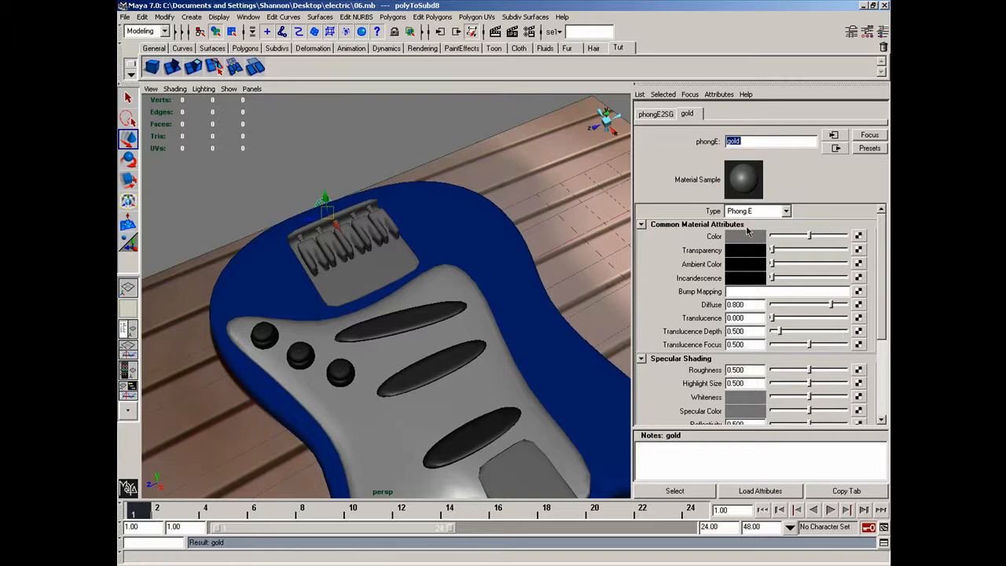
pyautogui.click(745, 236)
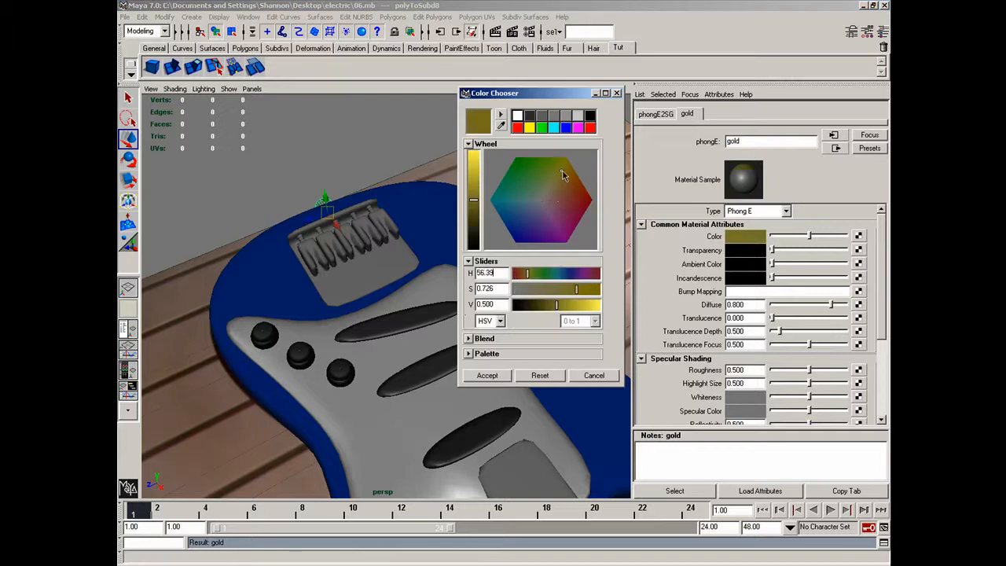
pyautogui.click(487, 375)
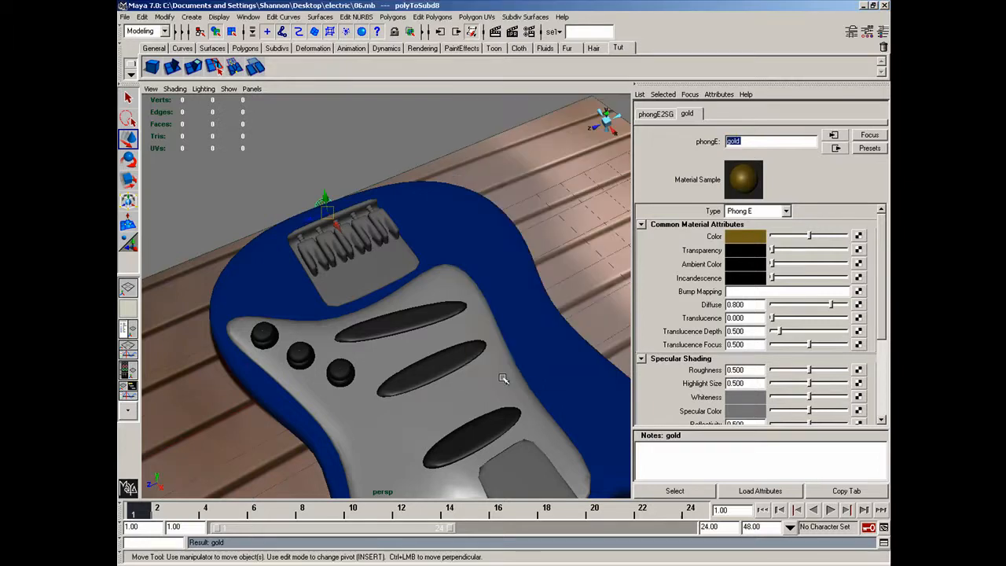
pyautogui.rightClick(503, 379)
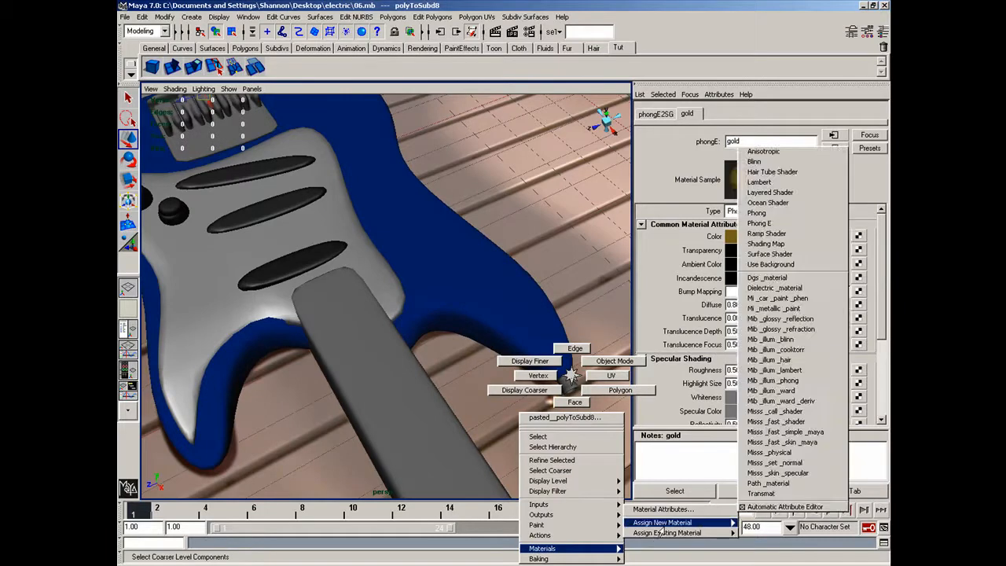
pyautogui.click(675, 533)
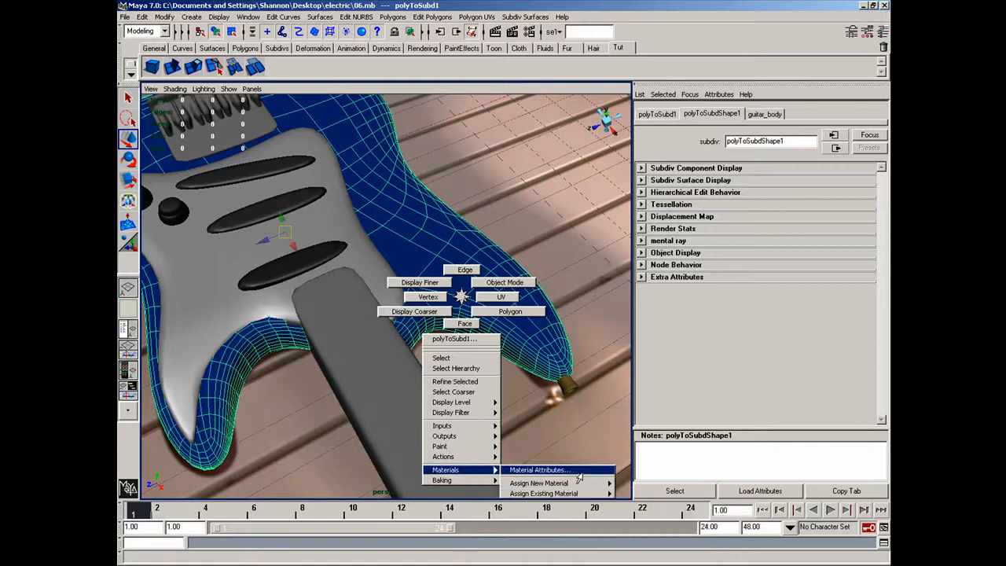
# Orbit to a top-down view and open the guitar_body material's attributes.
pyautogui.click(539, 482)
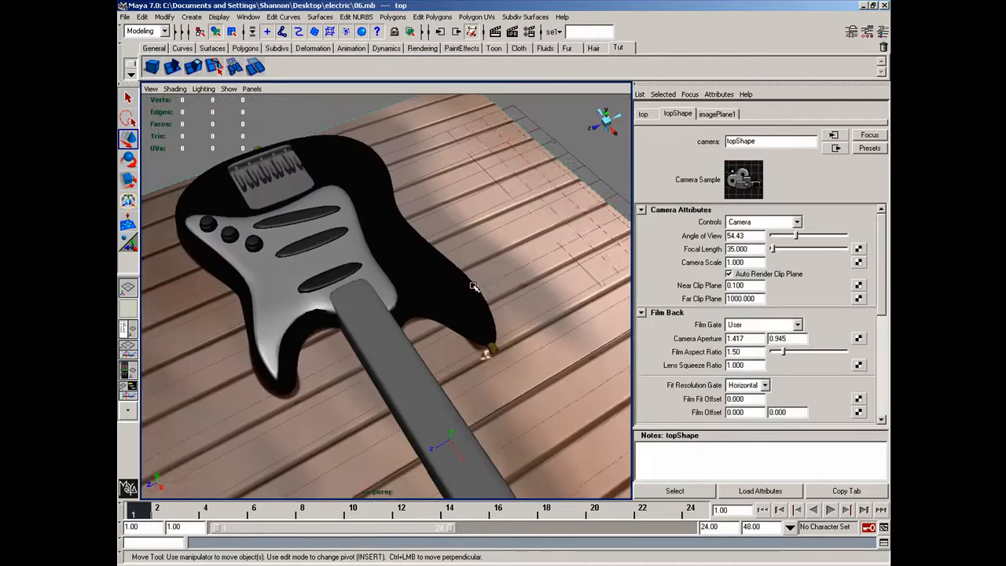
pyautogui.moveTo(474, 286); pyautogui.dragTo(525, 325)
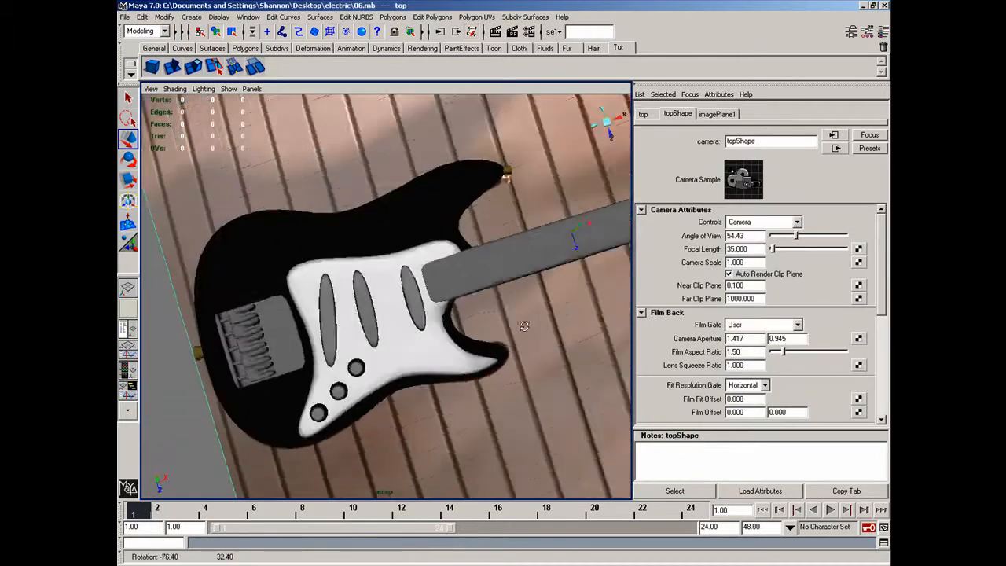
pyautogui.rightClick(423, 234)
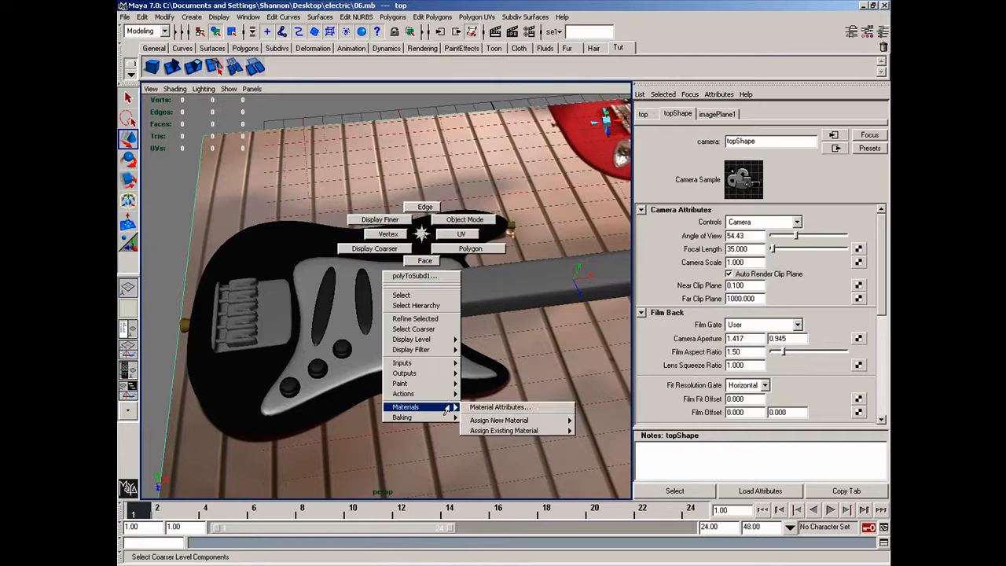
pyautogui.click(499, 407)
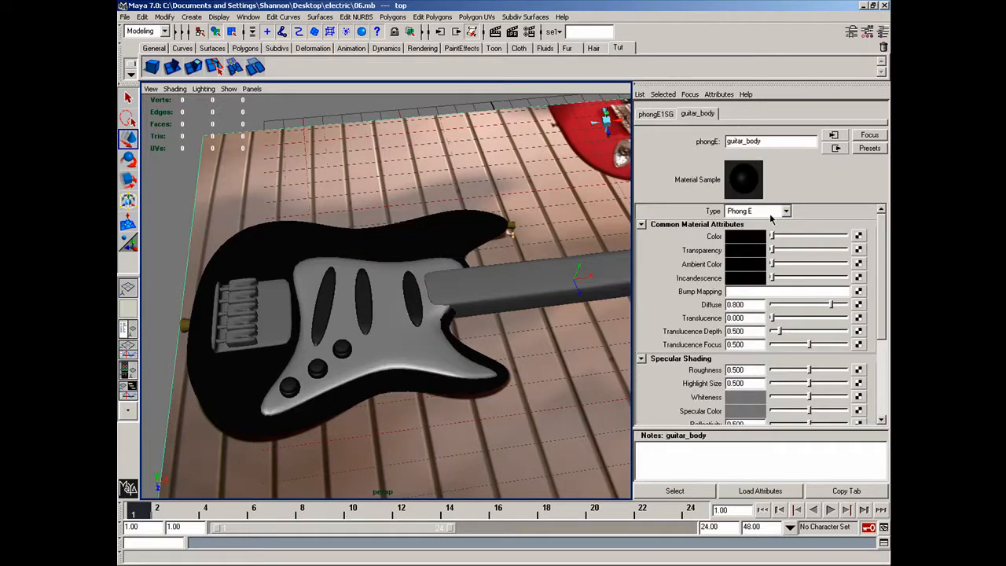
pyautogui.scroll(-3)
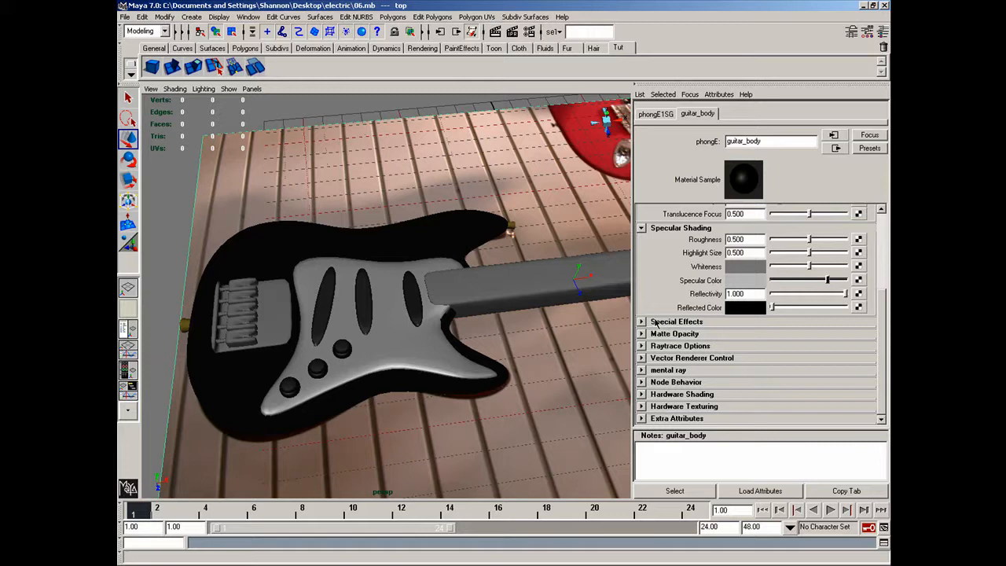
pyautogui.moveTo(474, 315)
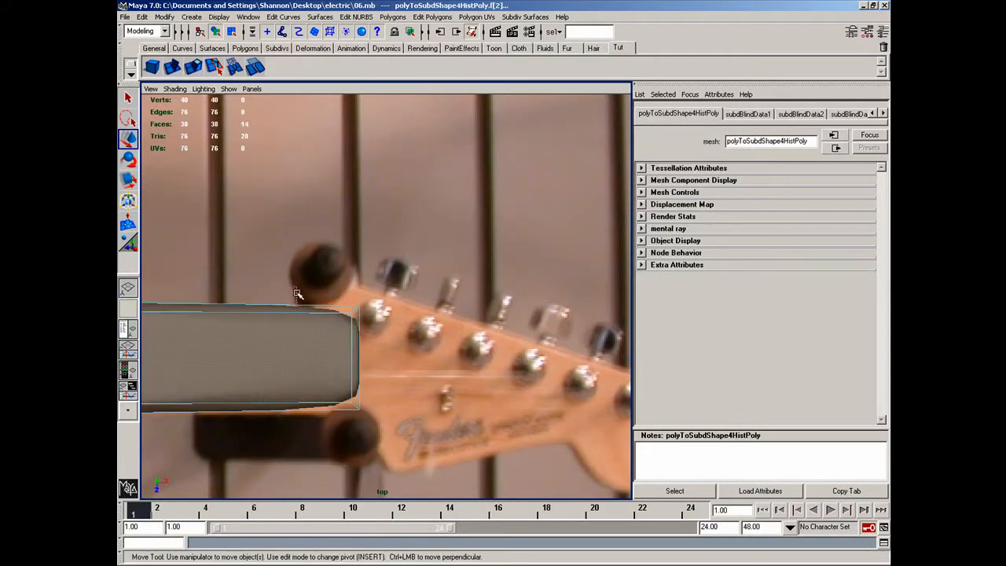
# Extrude the neck's end over the headstock reference with 5 divisions, then enter vertex mode.
pyautogui.moveTo(298, 294); pyautogui.dragTo(380, 354)
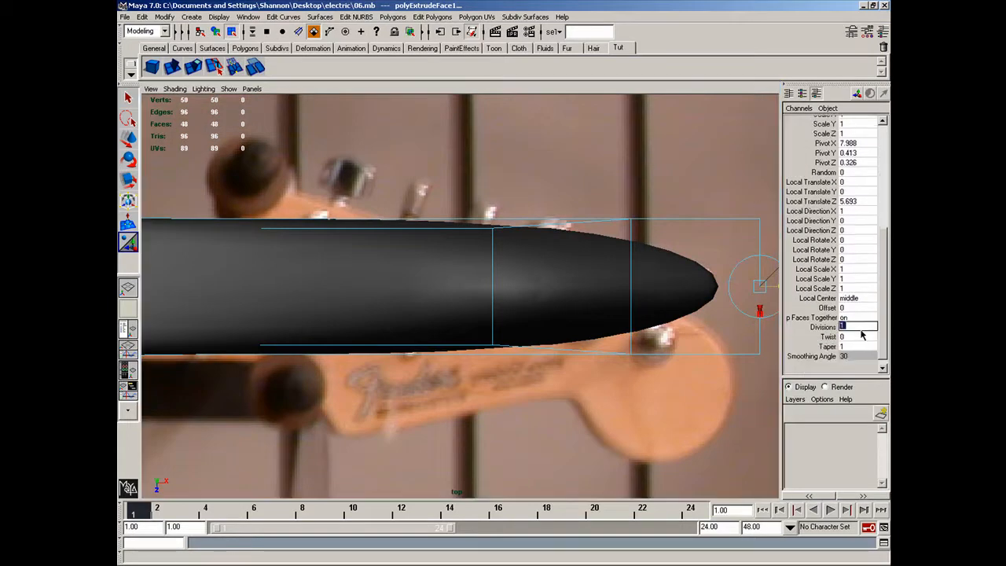
pyautogui.write('5')
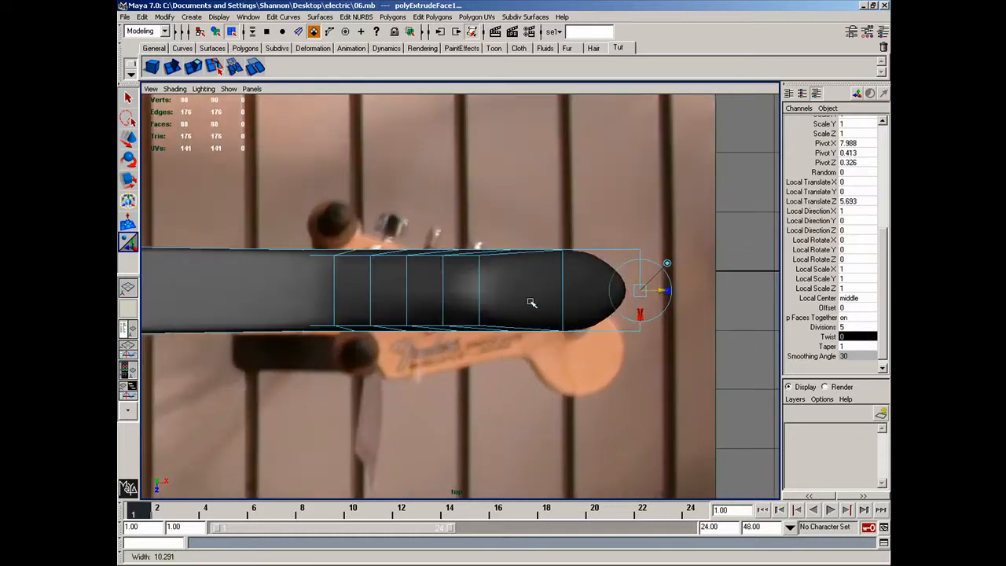
pyautogui.rightClick(491, 303)
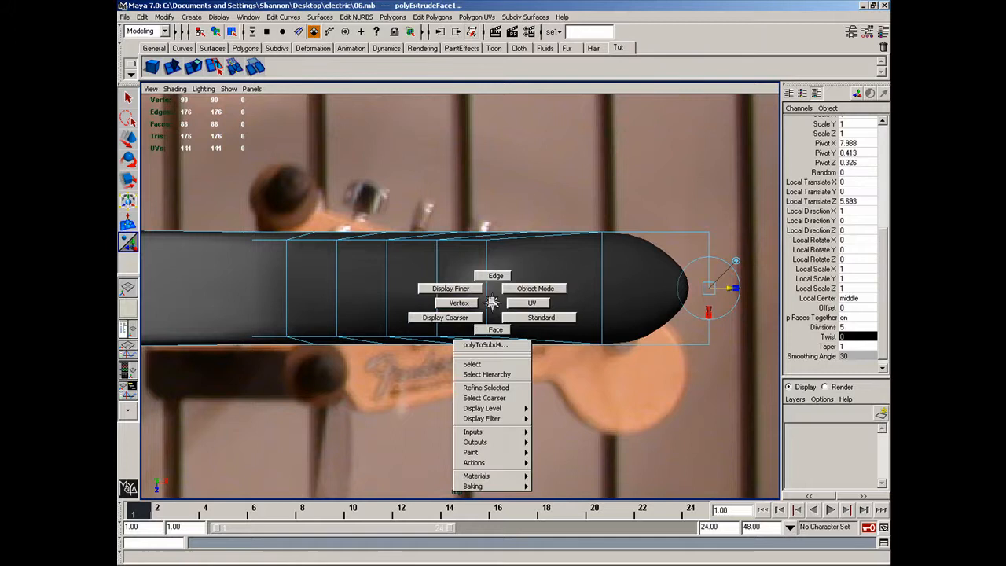
pyautogui.click(484, 398)
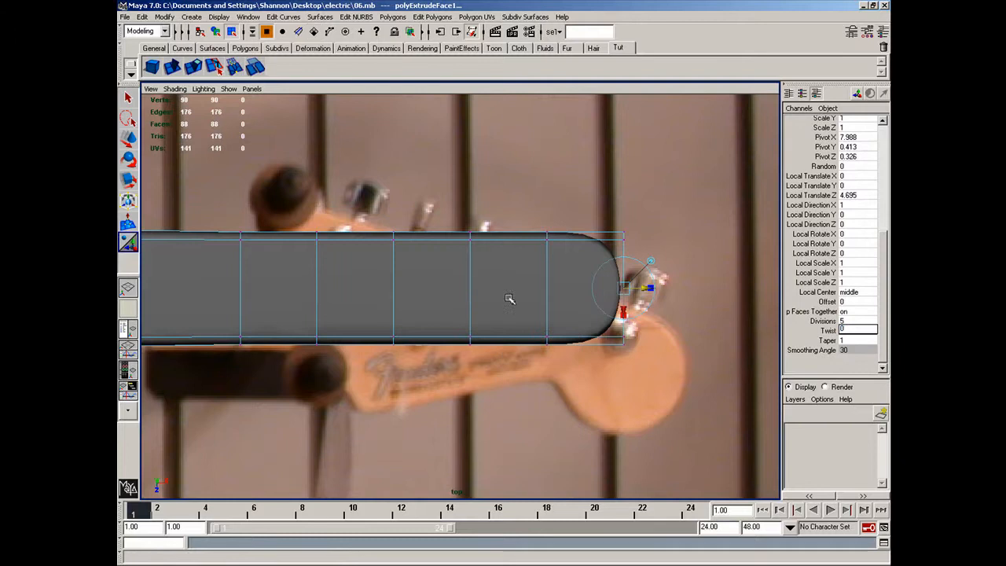
# Turn on X-Ray shading and move the neck's end corner vertices to the headstock edges.
pyautogui.click(174, 88)
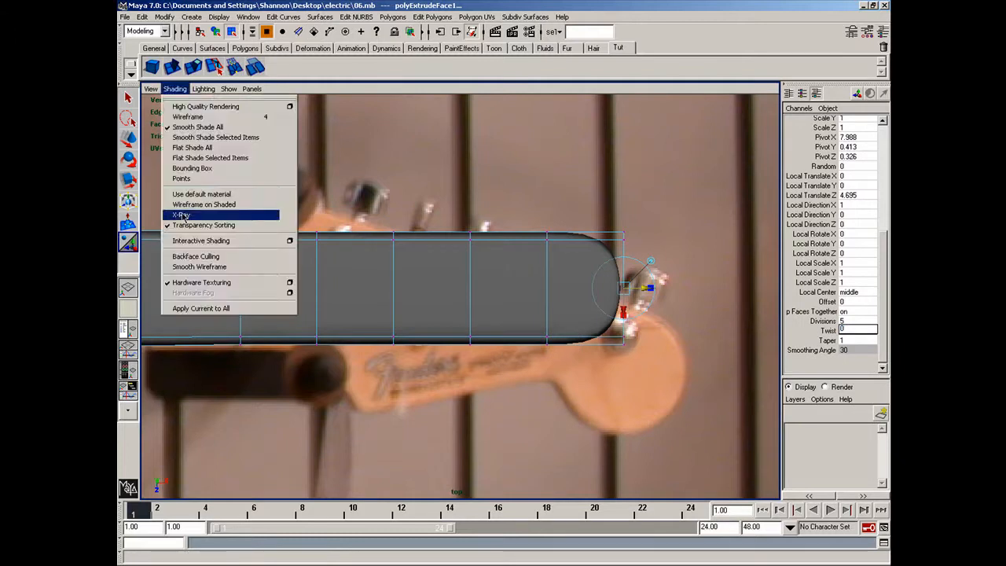
pyautogui.click(180, 214)
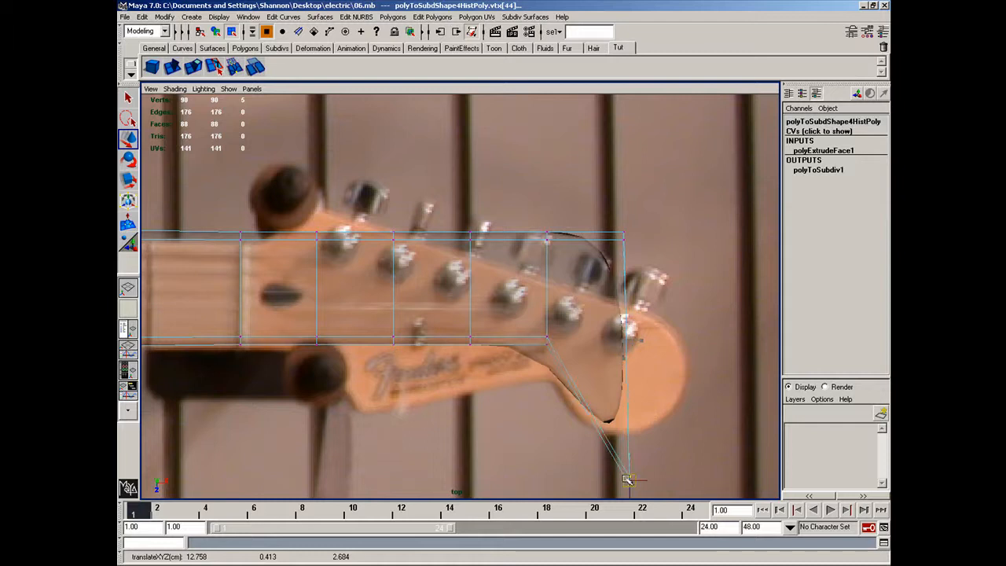
pyautogui.moveTo(629, 479); pyautogui.dragTo(623, 236)
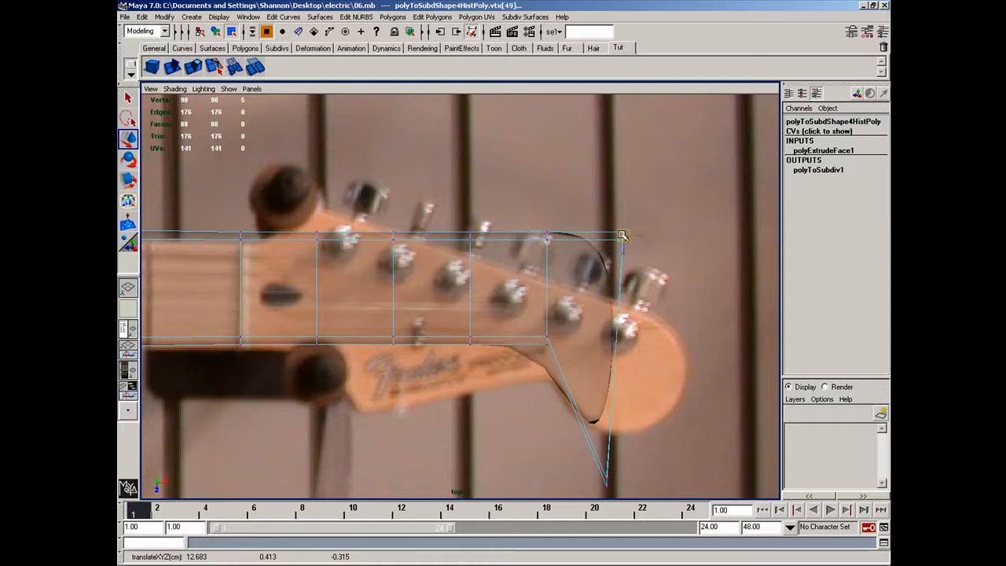
pyautogui.moveTo(621, 236); pyautogui.dragTo(743, 358)
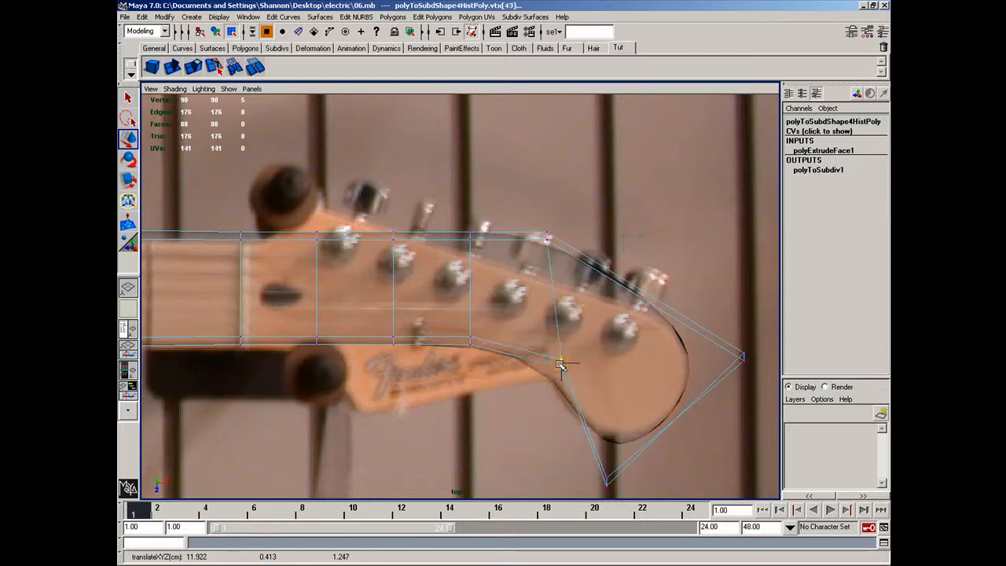
# Pull the lower vertices out along the headstock tip, lower curve and flared top.
pyautogui.moveTo(562, 365); pyautogui.dragTo(478, 385)
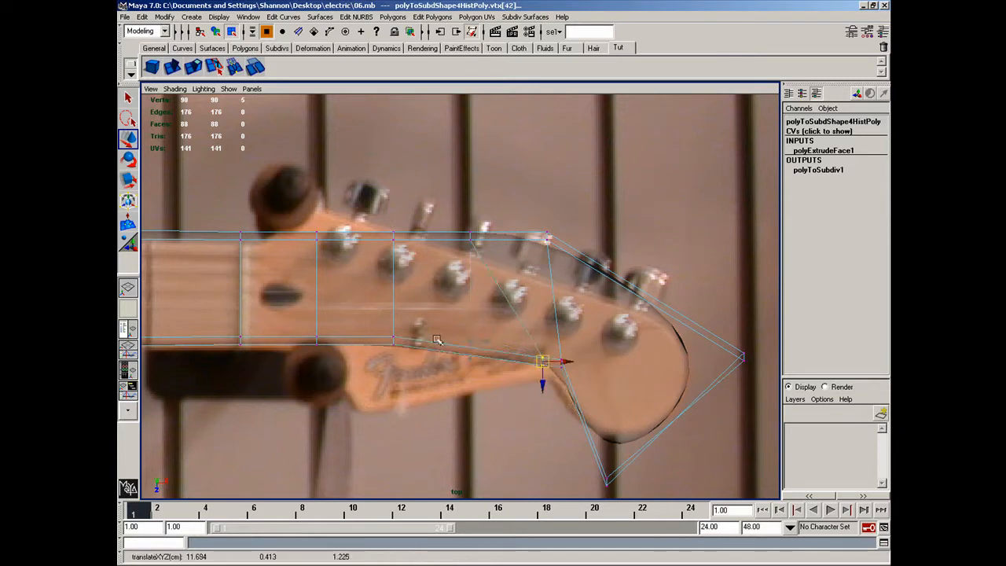
pyautogui.moveTo(542, 362); pyautogui.dragTo(374, 404)
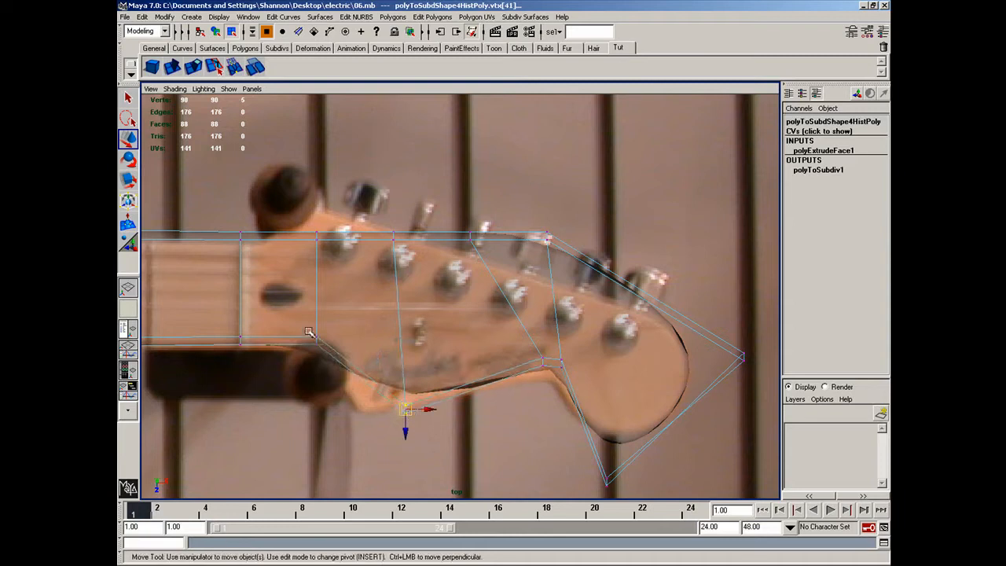
pyautogui.moveTo(405, 409); pyautogui.dragTo(359, 406)
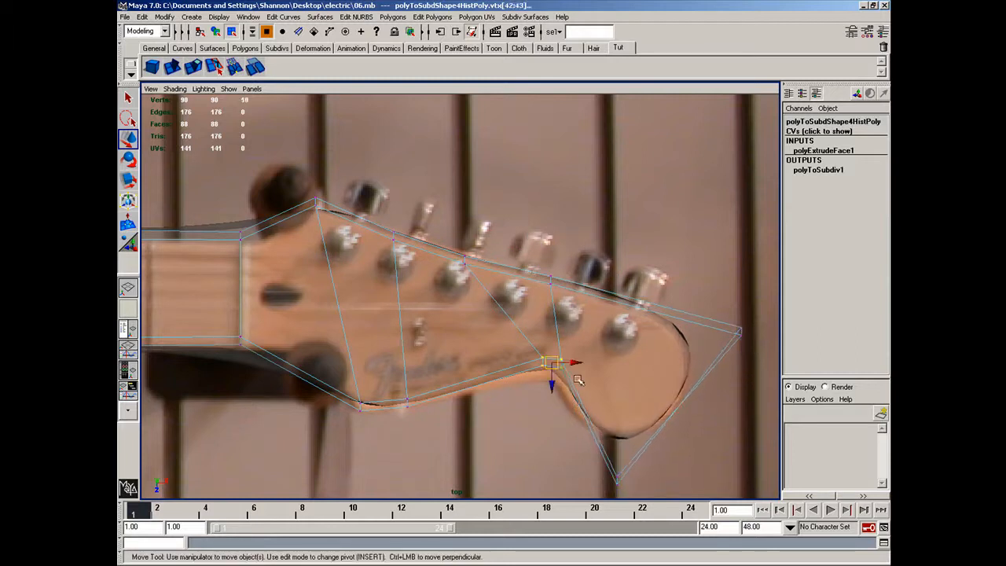
pyautogui.moveTo(550, 364); pyautogui.dragTo(544, 371)
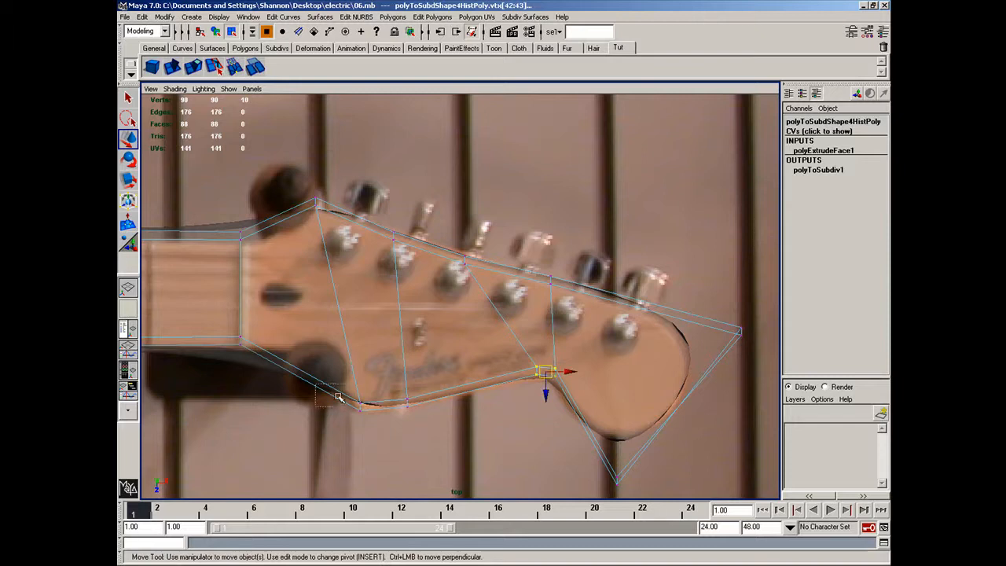
pyautogui.moveTo(545, 385); pyautogui.dragTo(383, 407)
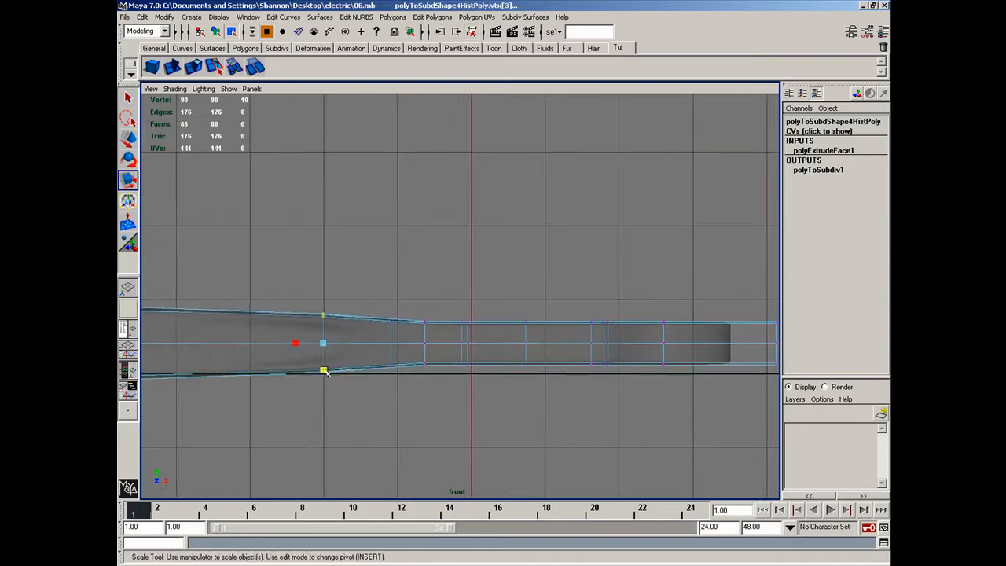
pyautogui.moveTo(323, 371); pyautogui.dragTo(323, 368)
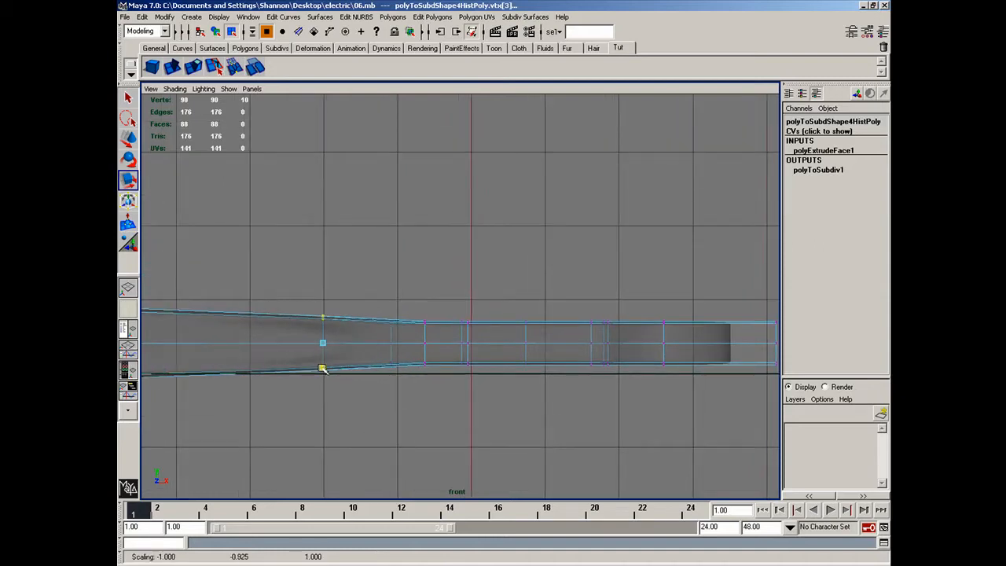
pyautogui.rightClick(322, 358)
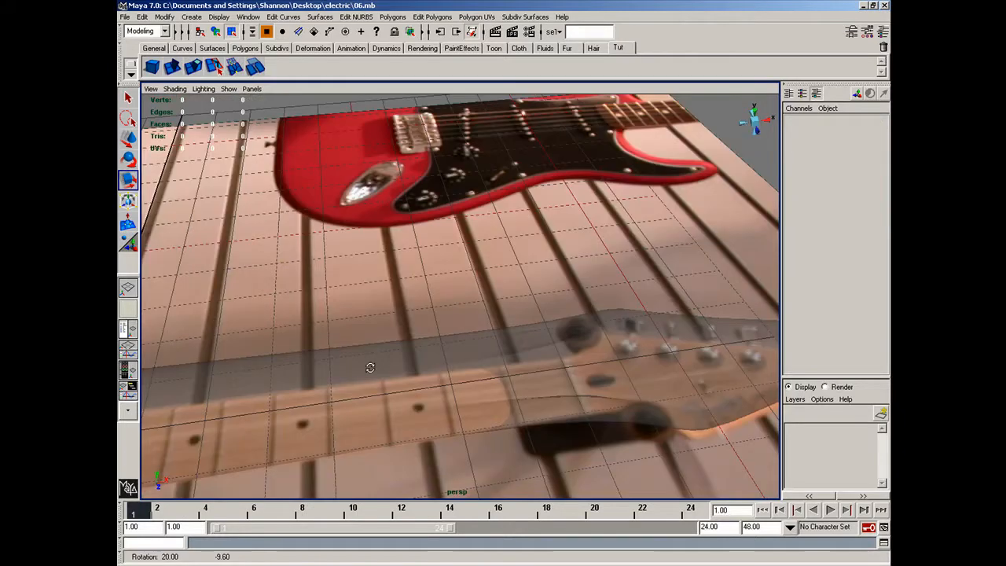
pyautogui.click(176, 88)
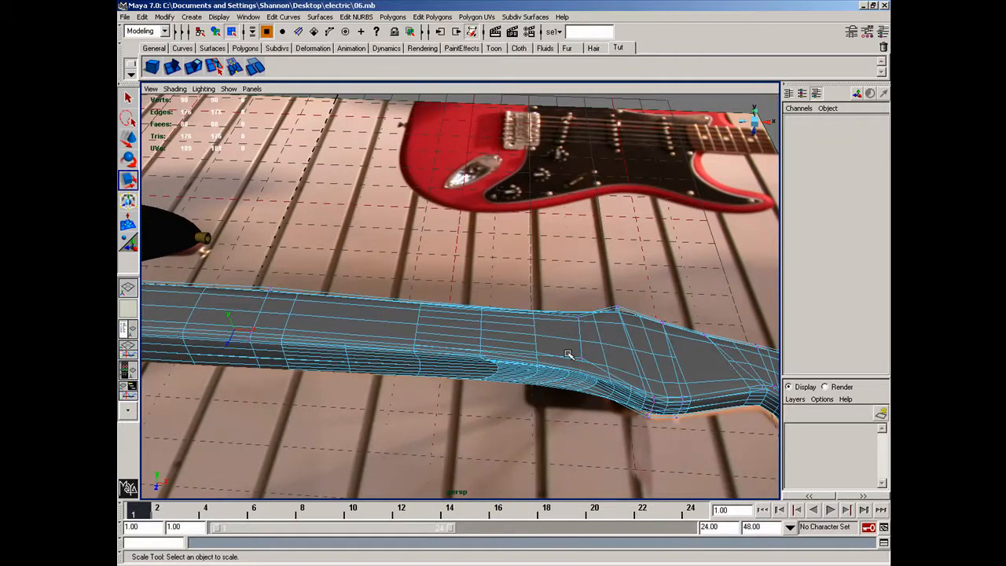
pyautogui.moveTo(566, 353); pyautogui.dragTo(346, 397)
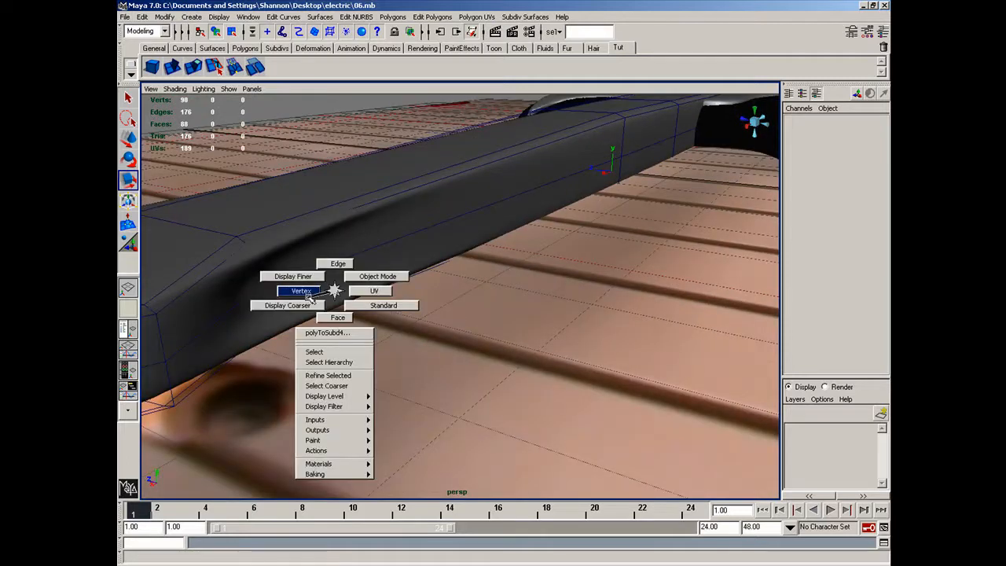
# In vertex mode, adjust the vertices where the neck starts to widen.
pyautogui.click(300, 291)
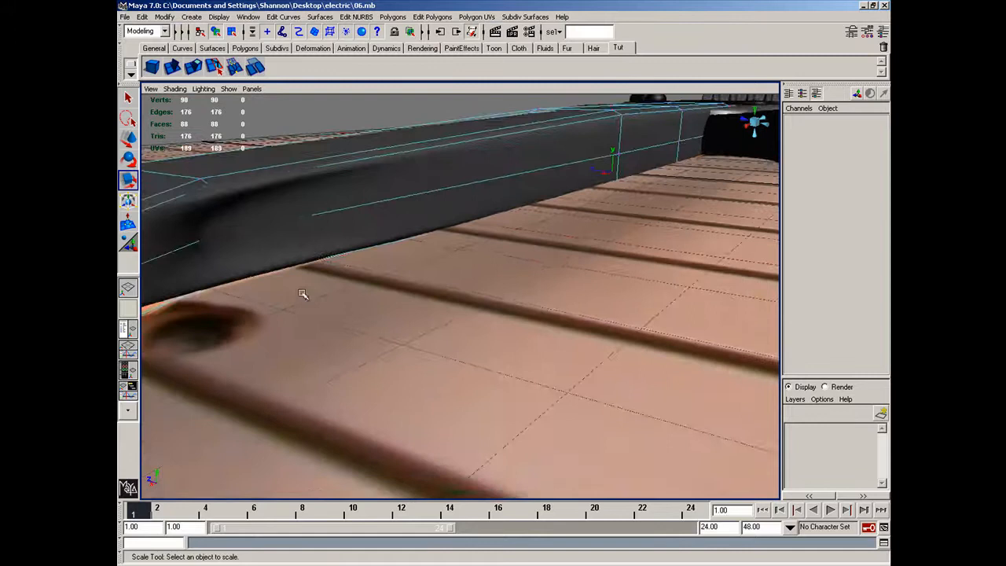
pyautogui.moveTo(303, 294); pyautogui.dragTo(440, 391)
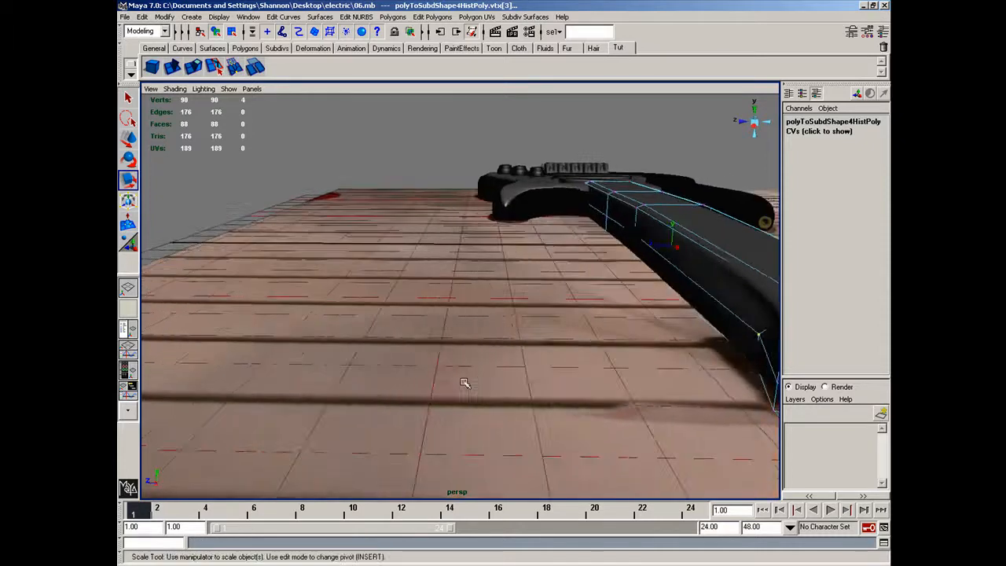
pyautogui.moveTo(464, 383); pyautogui.dragTo(597, 351)
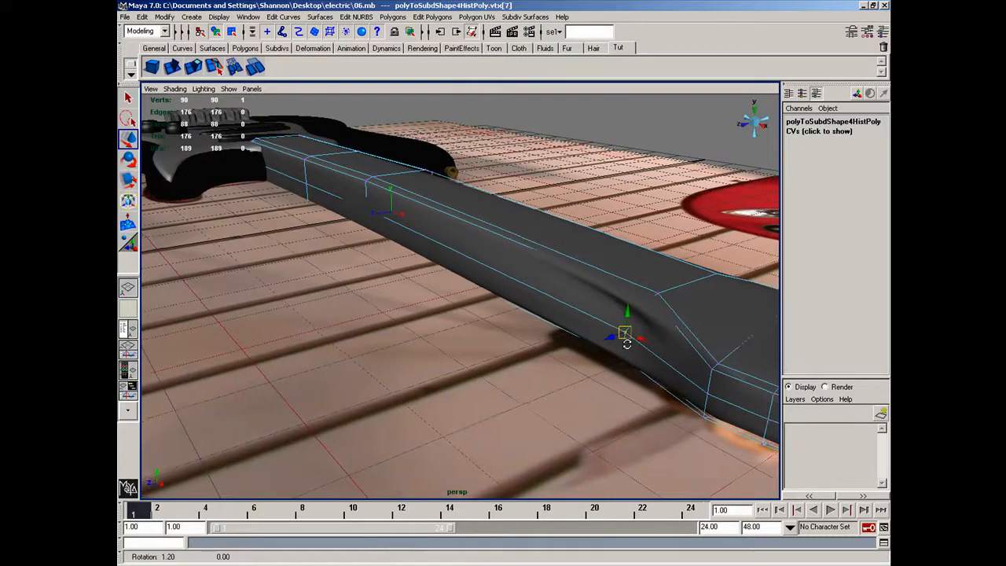
pyautogui.moveTo(625, 335); pyautogui.dragTo(550, 346)
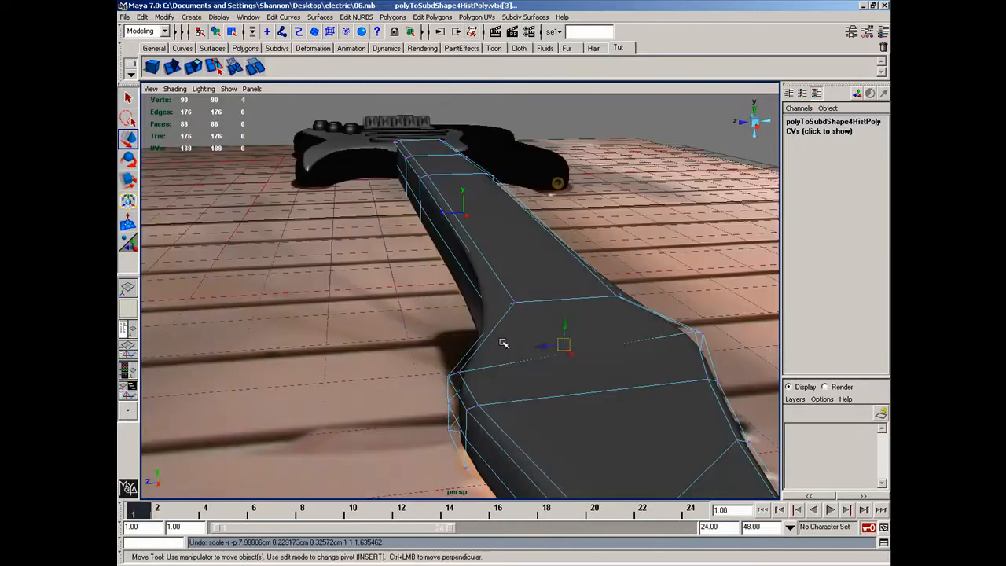
pyautogui.moveTo(503, 343); pyautogui.dragTo(460, 353)
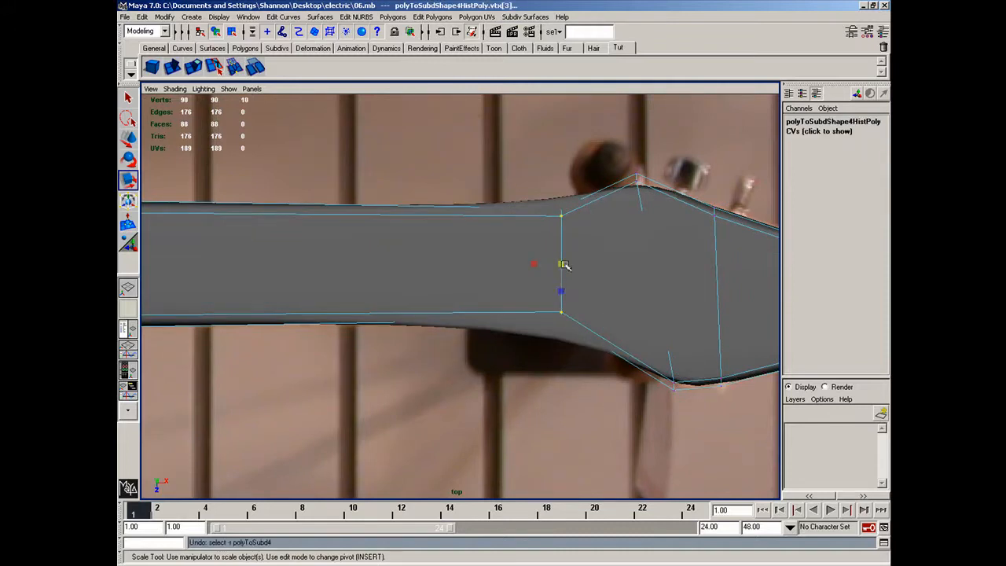
# Move the neck-to-headstock joint vertices, checking both sides to smooth the taper.
pyautogui.moveTo(560, 265); pyautogui.dragTo(560, 307)
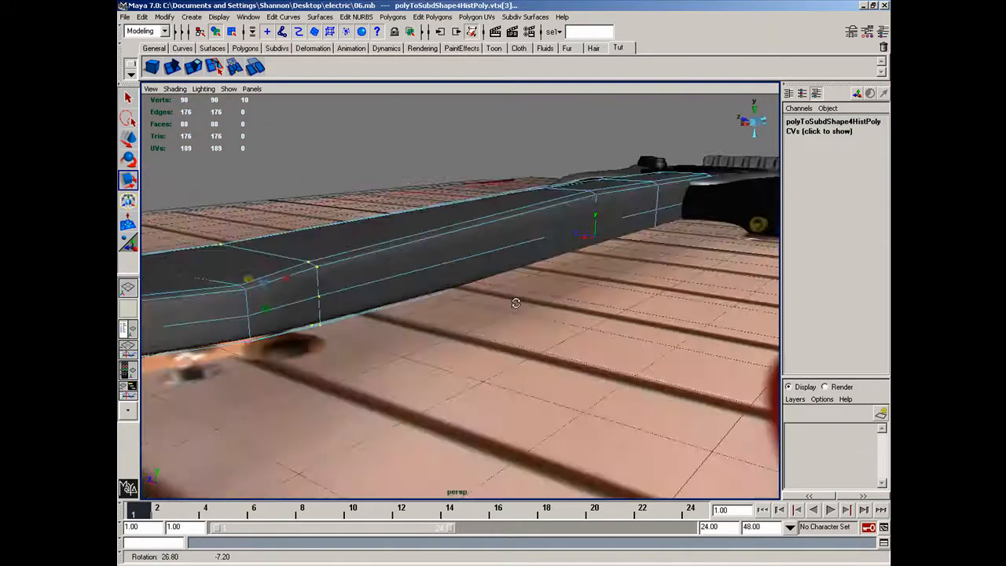
pyautogui.moveTo(516, 303); pyautogui.dragTo(604, 301)
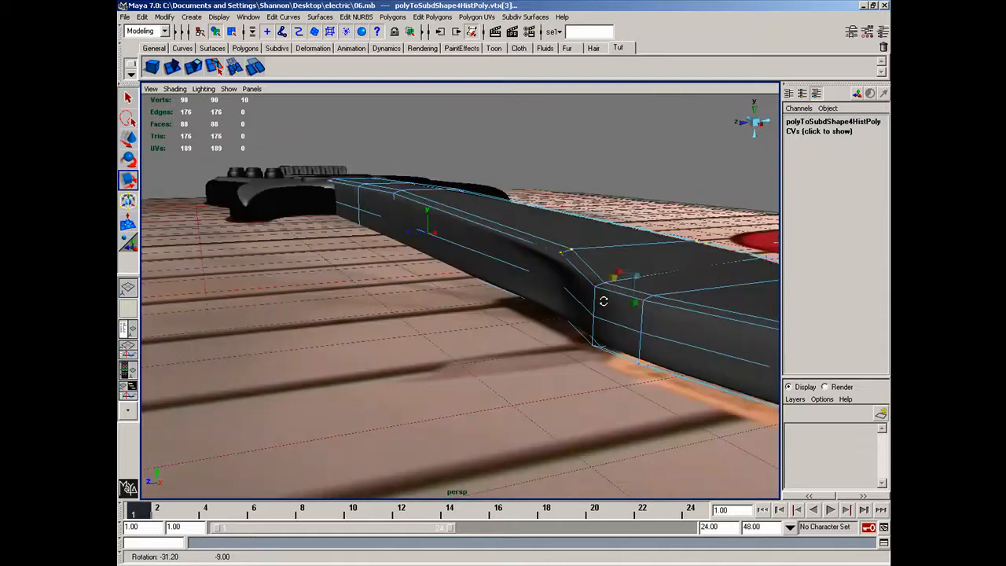
pyautogui.moveTo(604, 301); pyautogui.dragTo(618, 318)
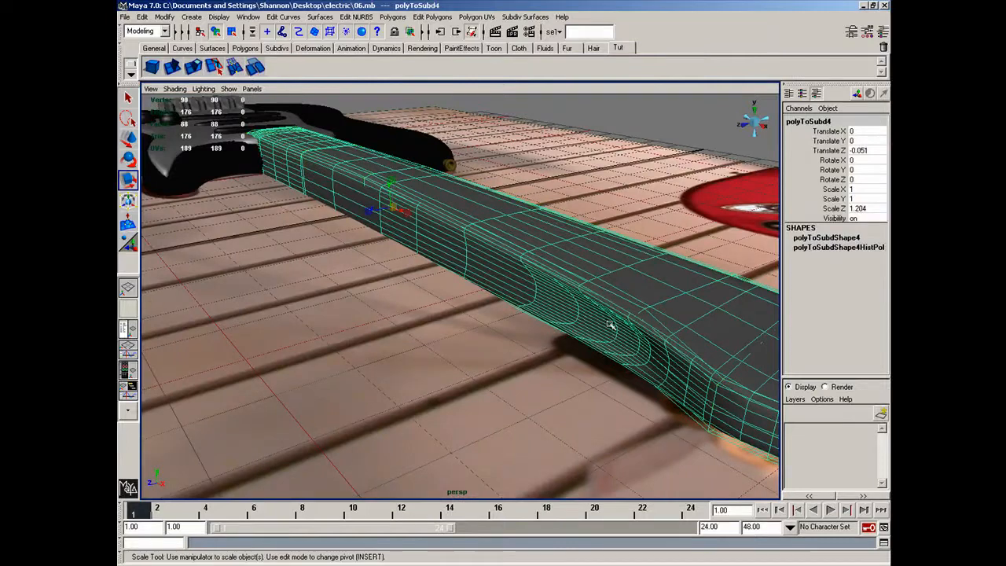
pyautogui.rightClick(613, 324)
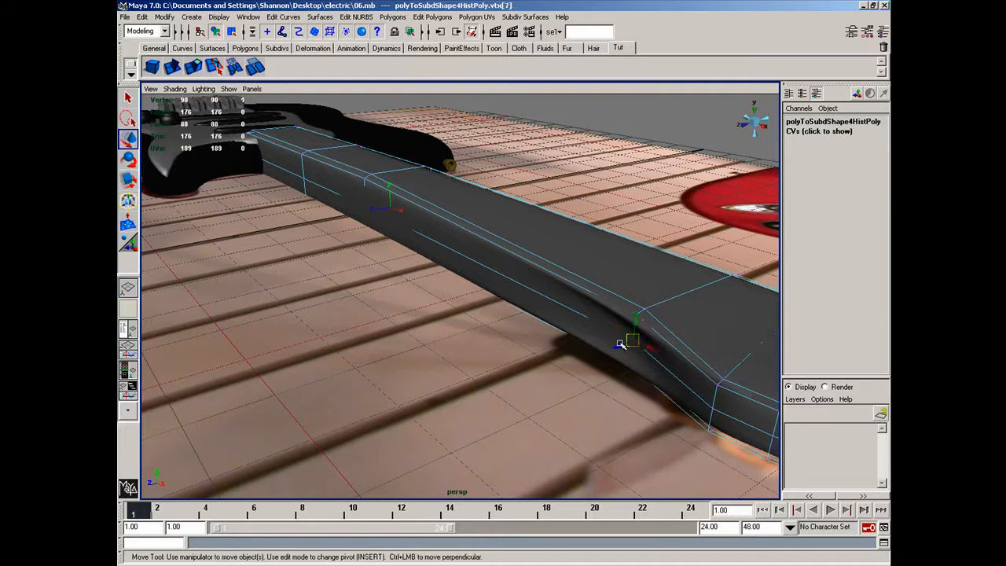
pyautogui.moveTo(635, 322); pyautogui.dragTo(621, 346)
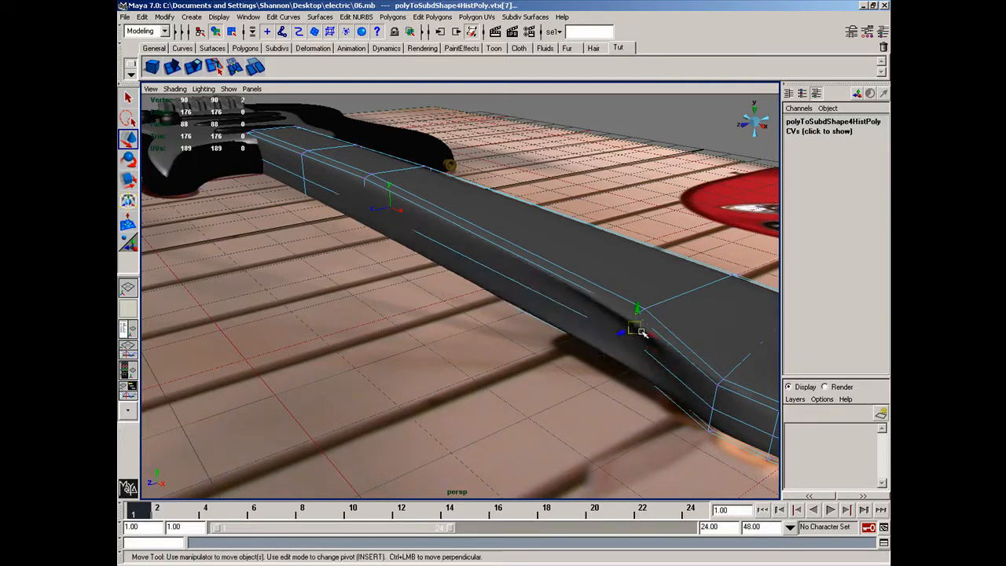
pyautogui.moveTo(637, 311); pyautogui.dragTo(625, 330)
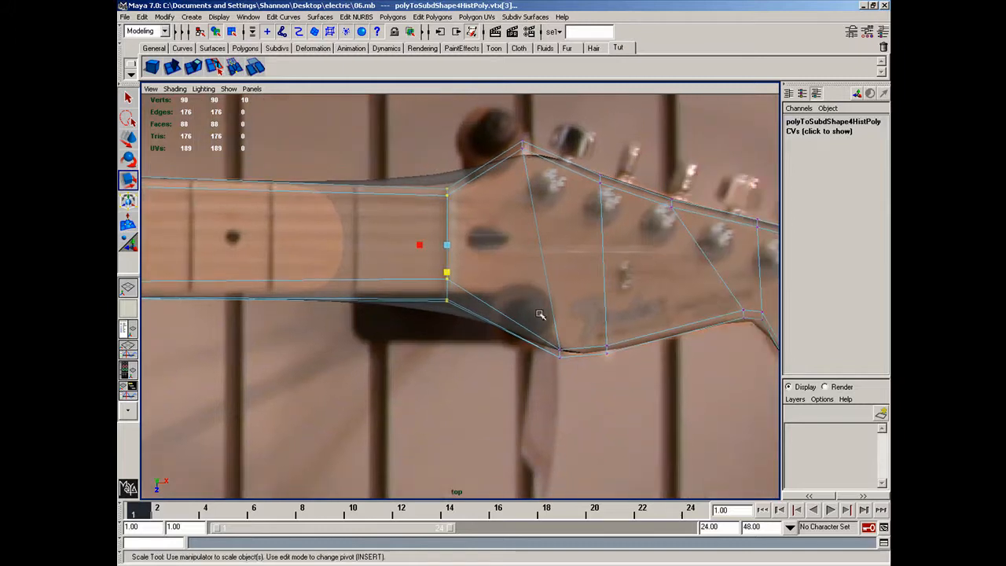
# Fit the lower and top headstock vertices to the photo outline, then return to object mode.
pyautogui.moveTo(445, 276); pyautogui.dragTo(495, 326)
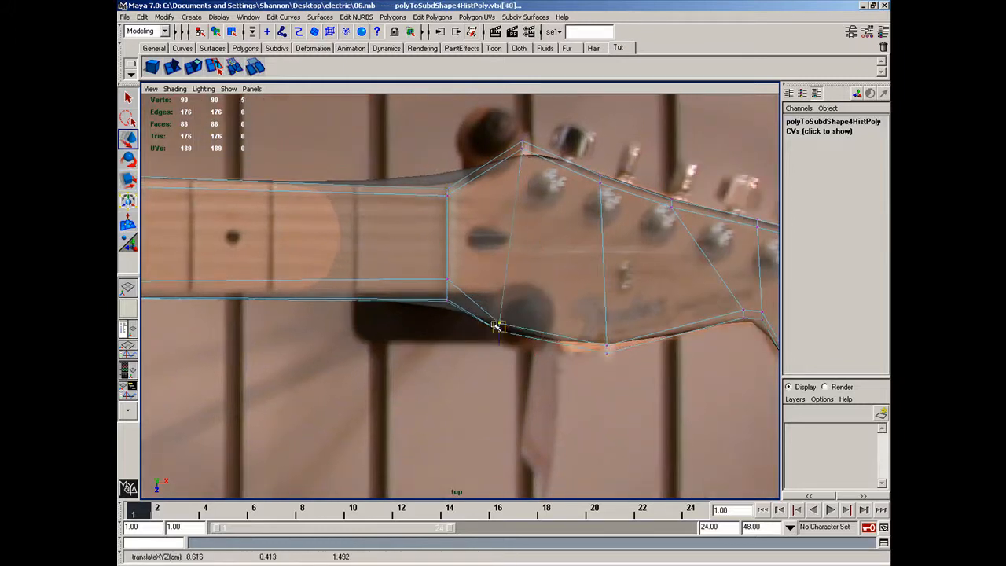
pyautogui.moveTo(497, 326); pyautogui.dragTo(512, 291)
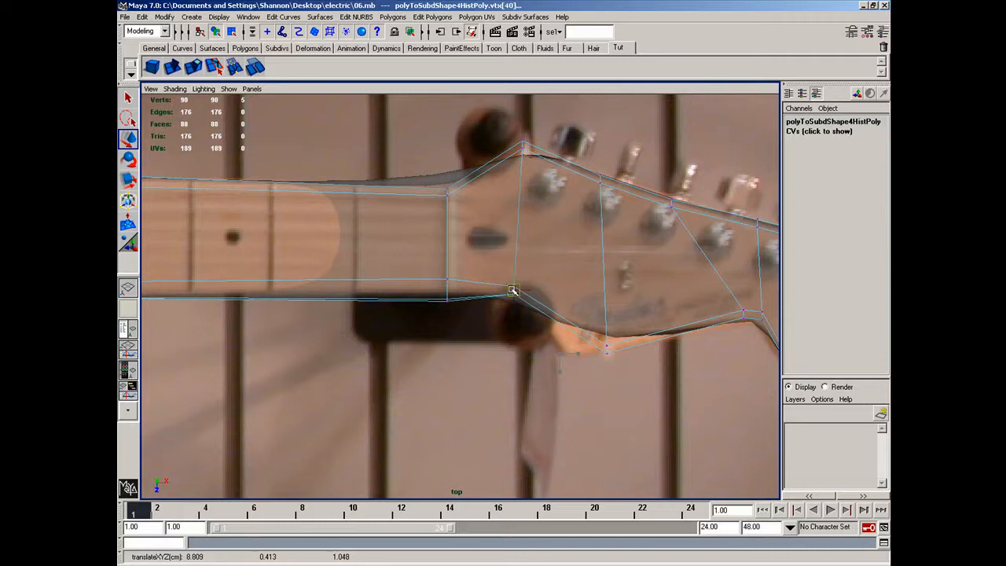
pyautogui.moveTo(513, 290); pyautogui.dragTo(543, 383)
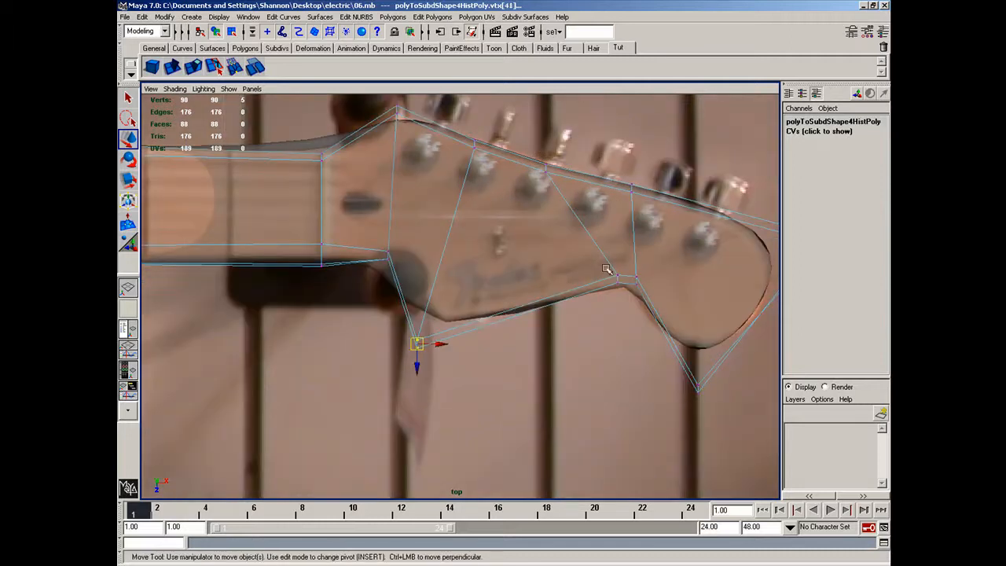
pyautogui.moveTo(417, 344); pyautogui.dragTo(599, 284)
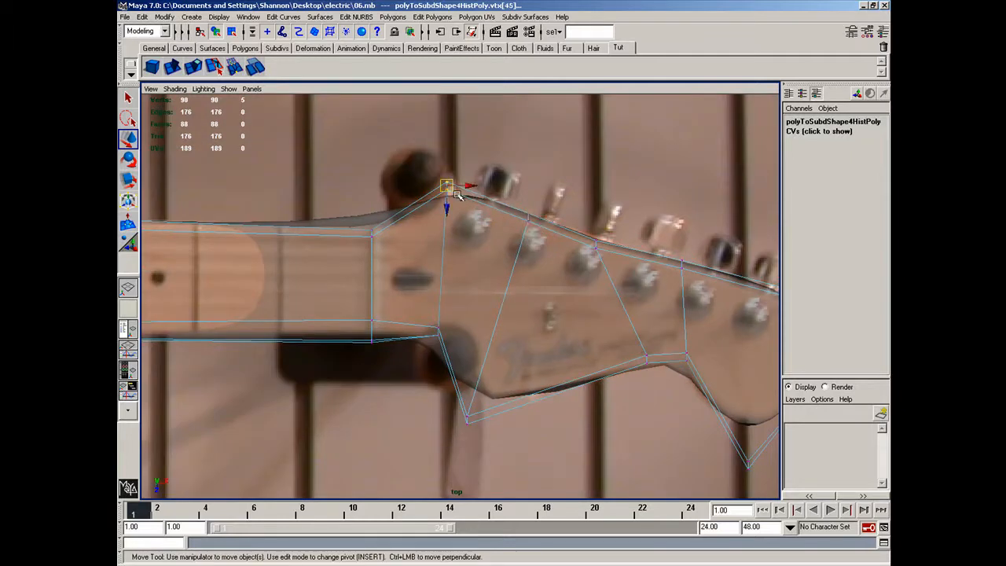
pyautogui.moveTo(448, 189); pyautogui.dragTo(447, 197)
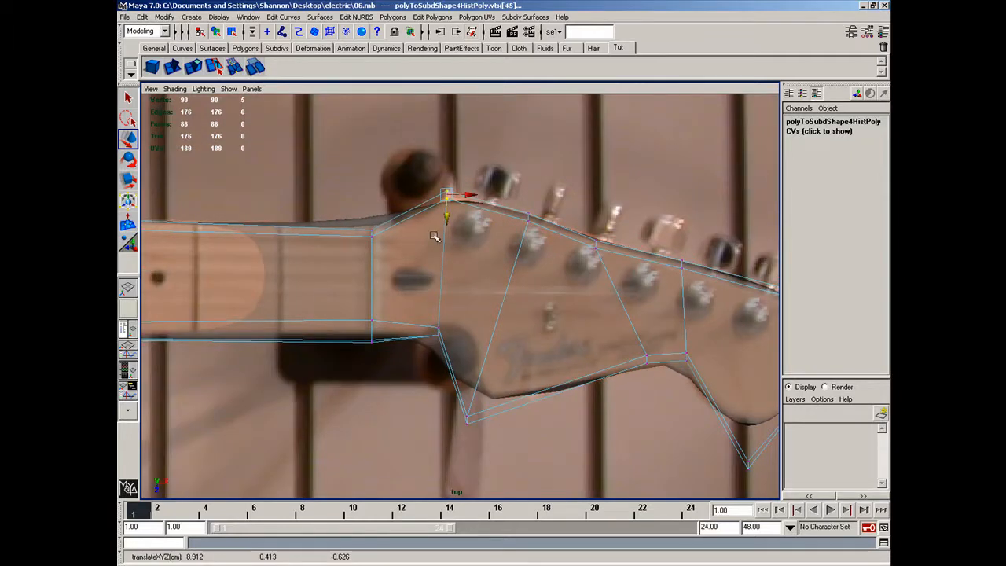
pyautogui.rightClick(447, 301)
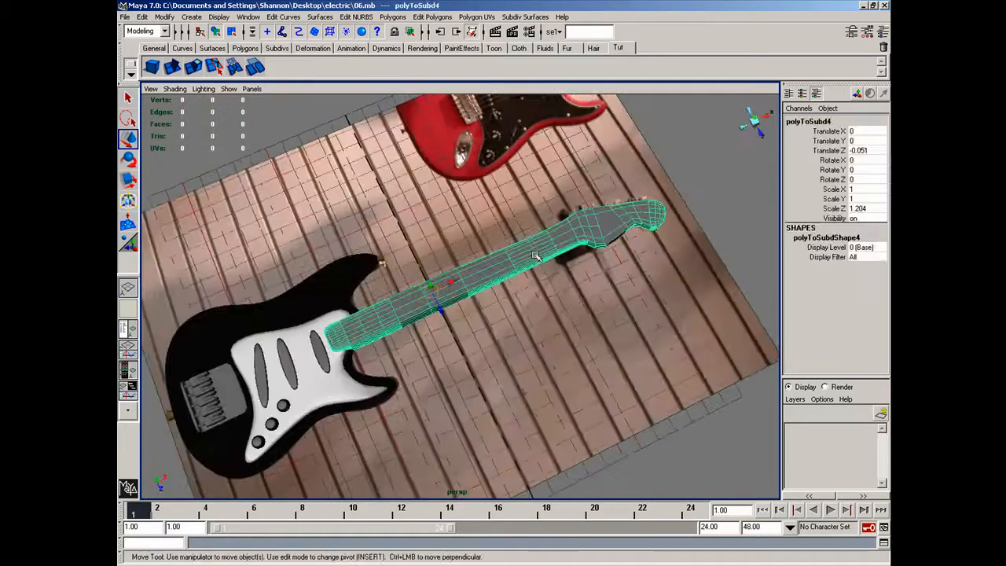
# Assign a new Blinn material to the neck and name it wood_handle.
pyautogui.rightClick(533, 255)
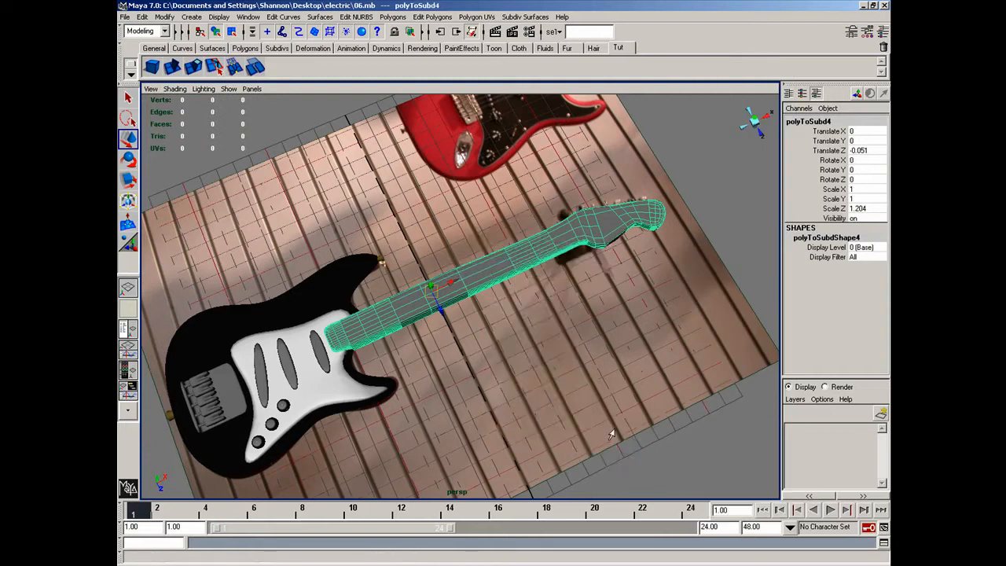
pyautogui.rightClick(407, 274)
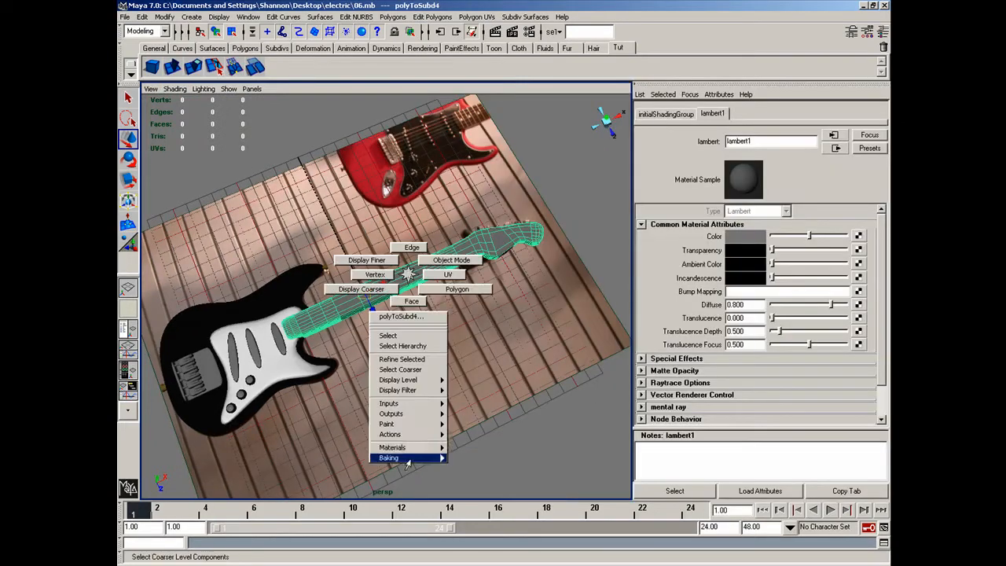
pyautogui.moveTo(390, 447)
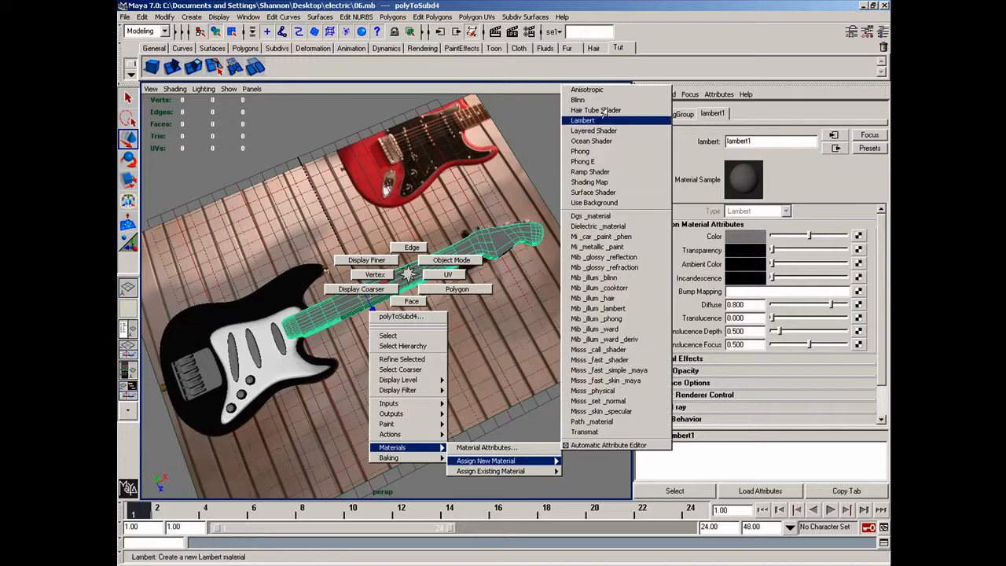
pyautogui.click(580, 100)
pyautogui.write('w')
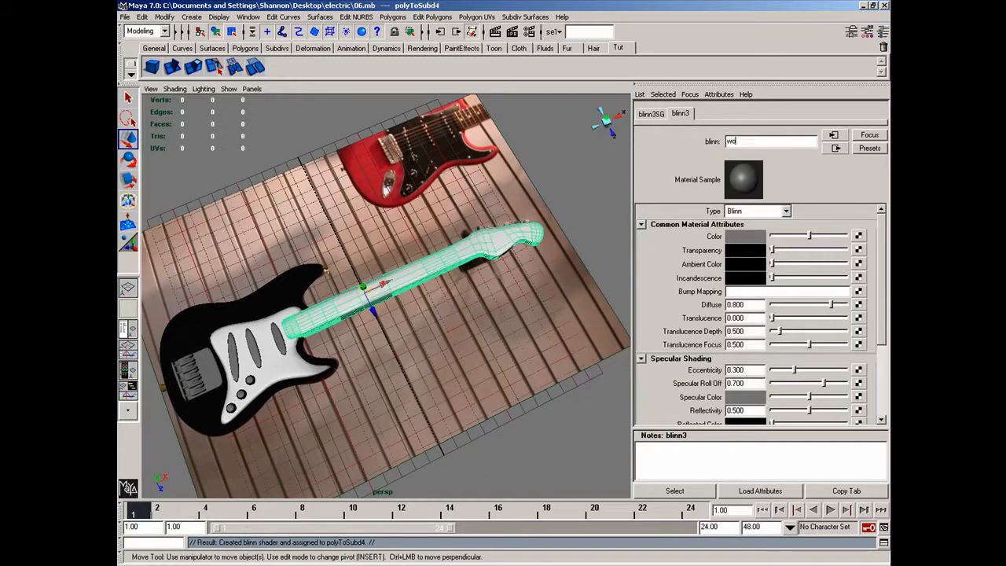
pyautogui.write('ood_handle')
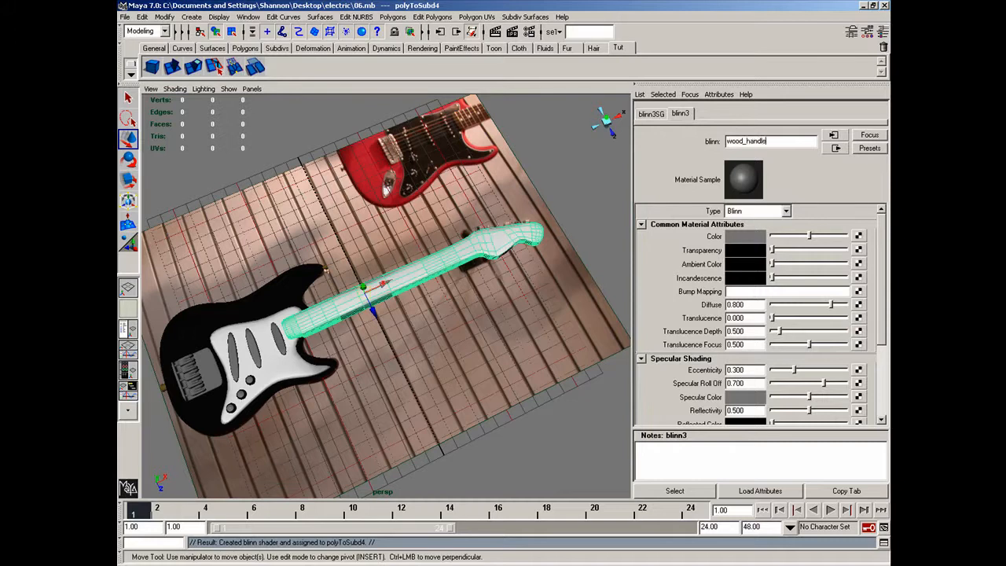